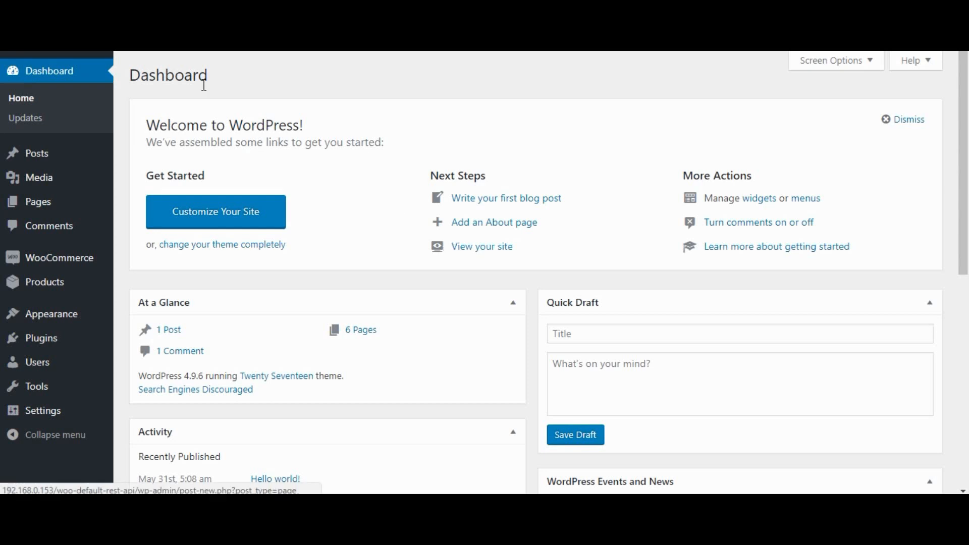
{"action": "mouse_move", "coordinate": [179, 93]}
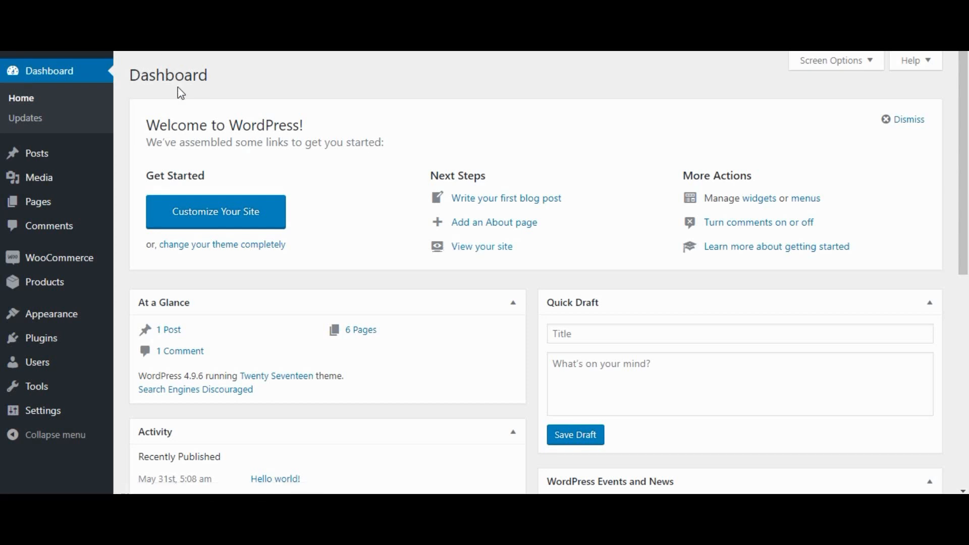
{"action": "mouse_move", "coordinate": [355, 101]}
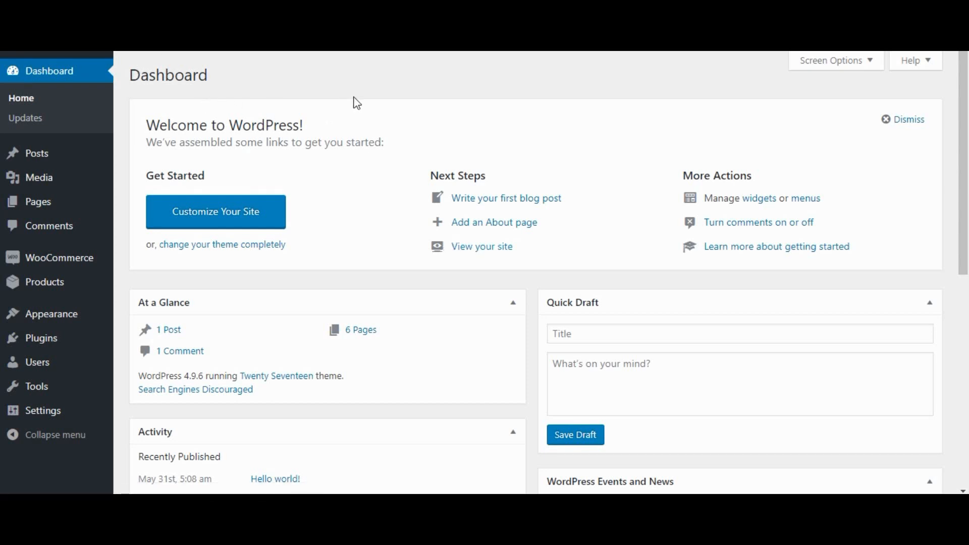
{"action": "mouse_move", "coordinate": [354, 220]}
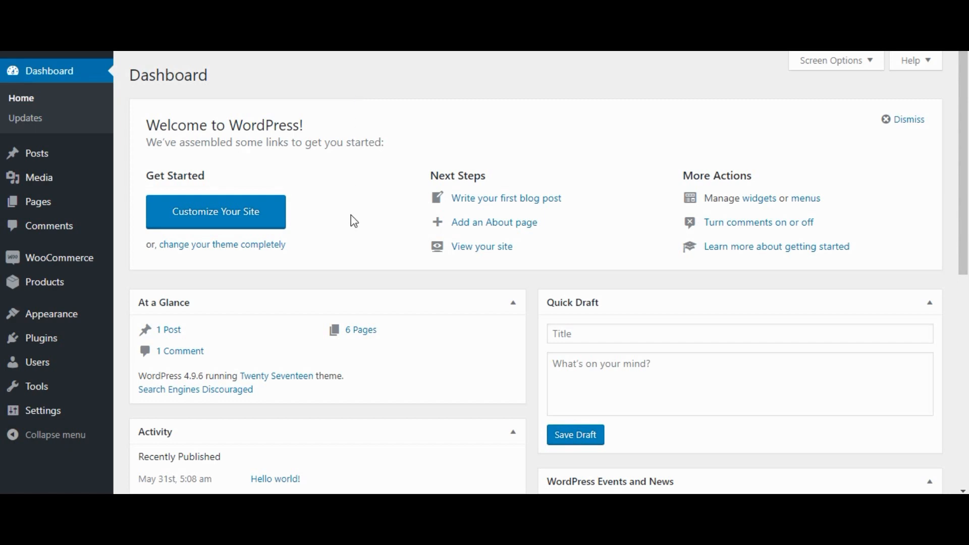
{"action": "mouse_move", "coordinate": [40, 338]}
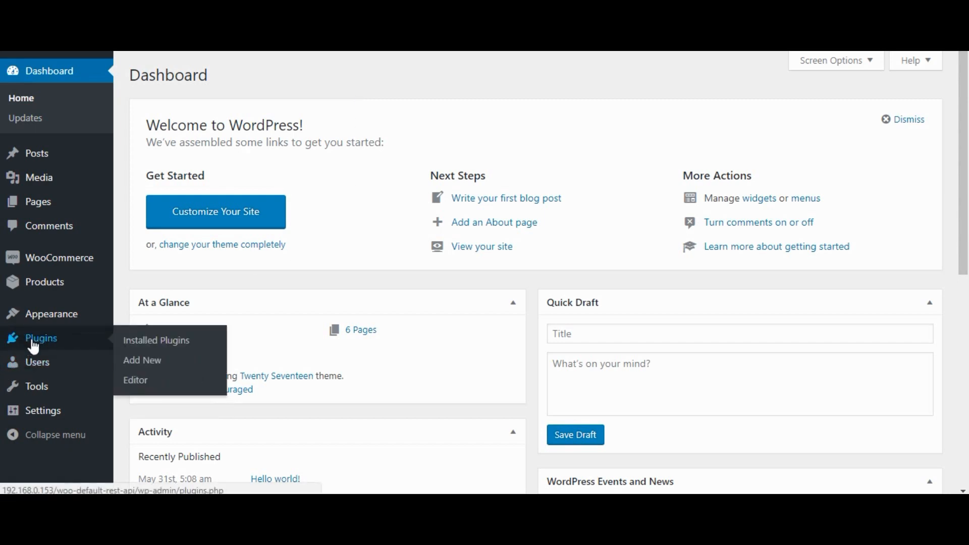
{"action": "mouse_move", "coordinate": [99, 345]}
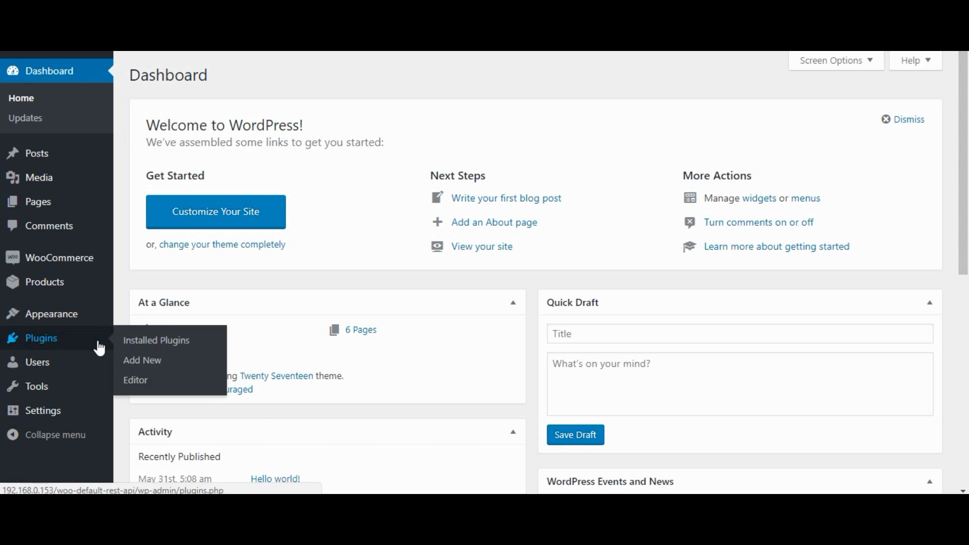
{"action": "mouse_move", "coordinate": [142, 361]}
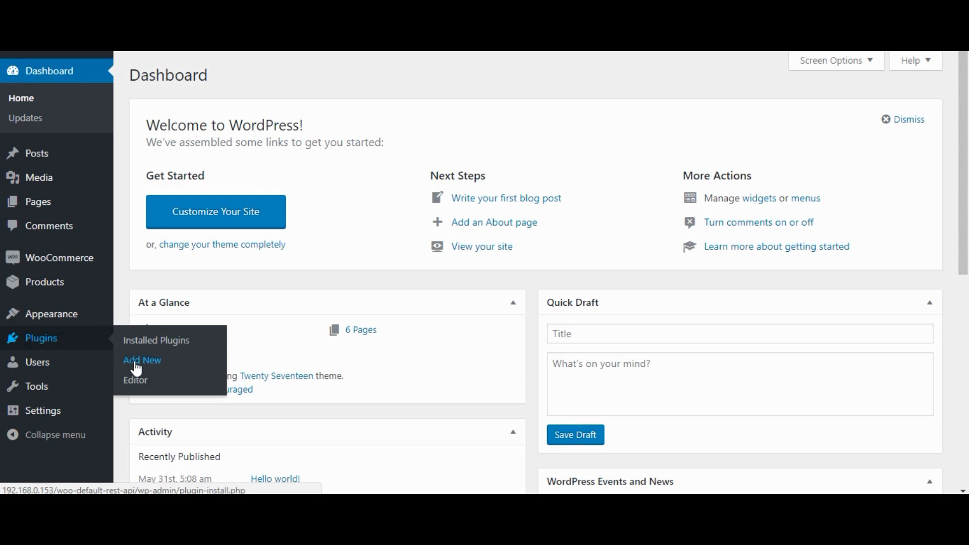
Upload pgs-woo-api.zip from Plugins > Add New and start installing it.
{"action": "left_click", "coordinate": [141, 360]}
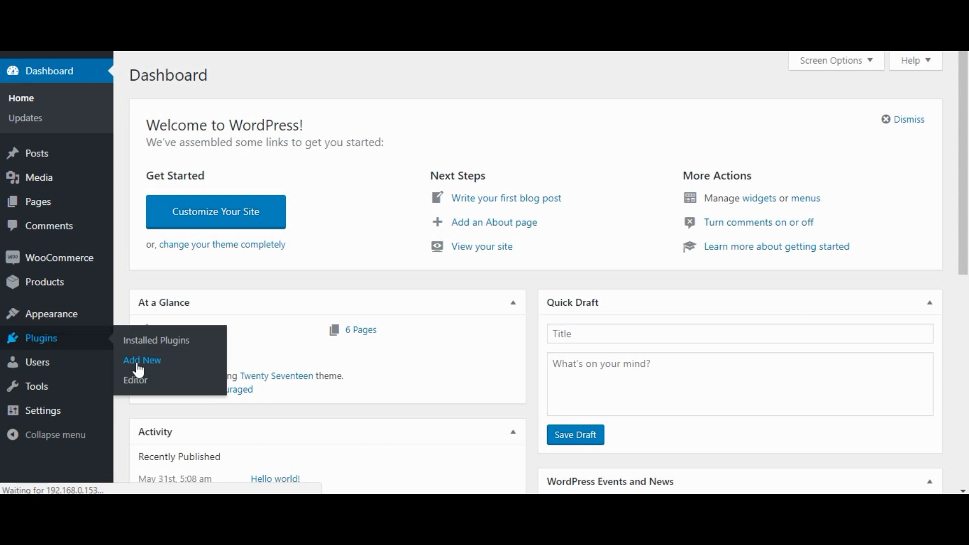
{"action": "left_click", "coordinate": [142, 360]}
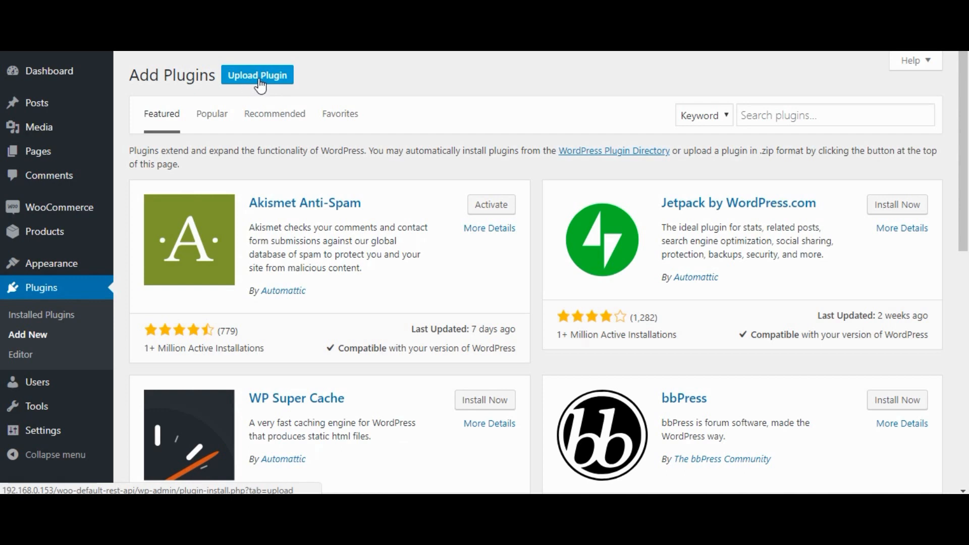
{"action": "left_click", "coordinate": [258, 75]}
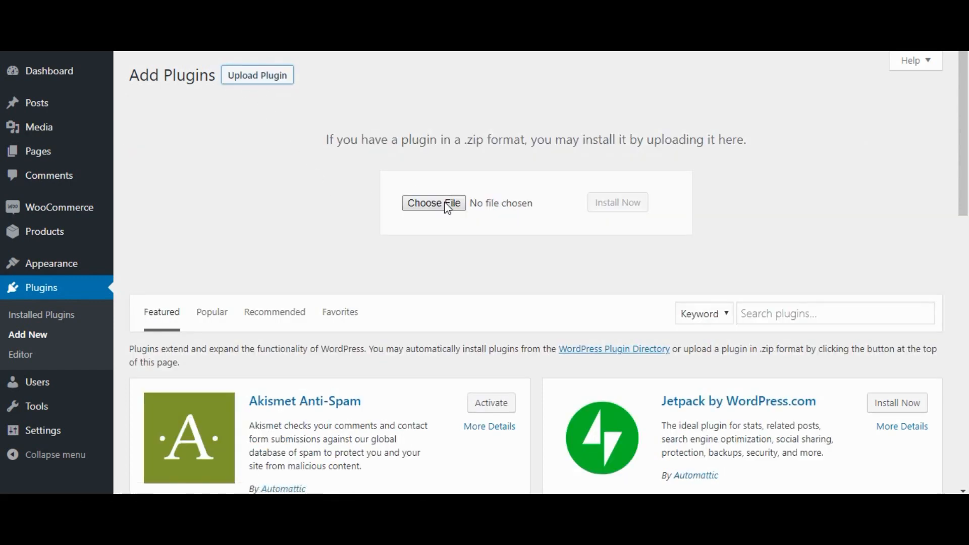
{"action": "left_click", "coordinate": [434, 203]}
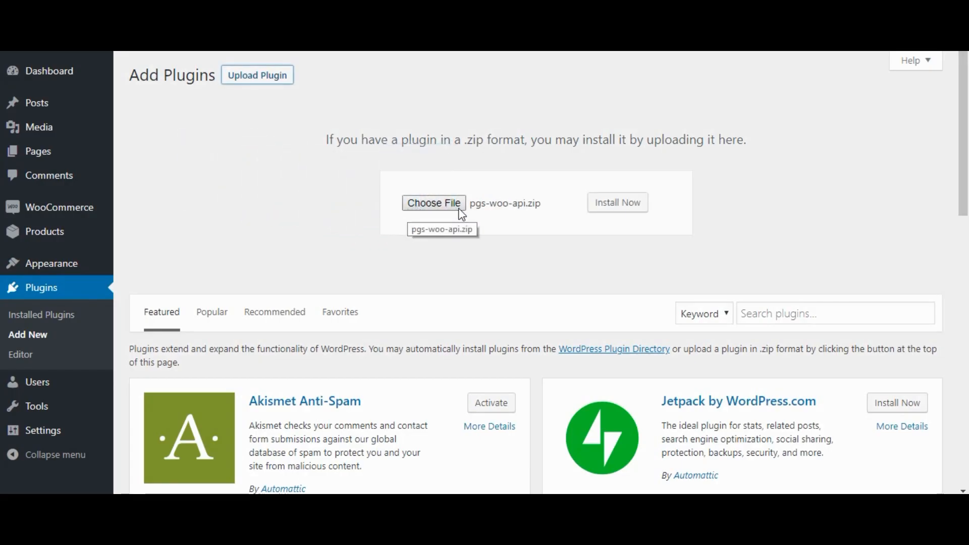
{"action": "left_click", "coordinate": [618, 202]}
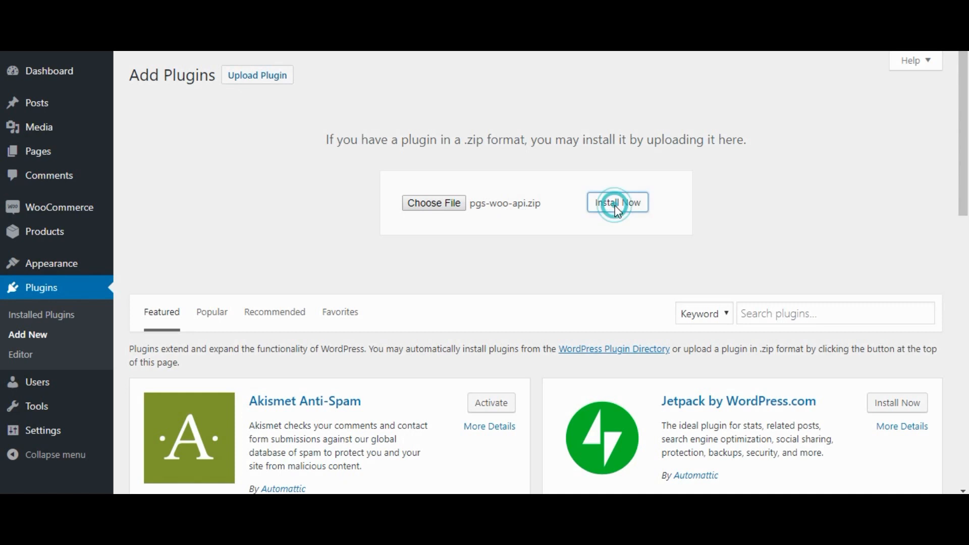
{"action": "left_click", "coordinate": [618, 202]}
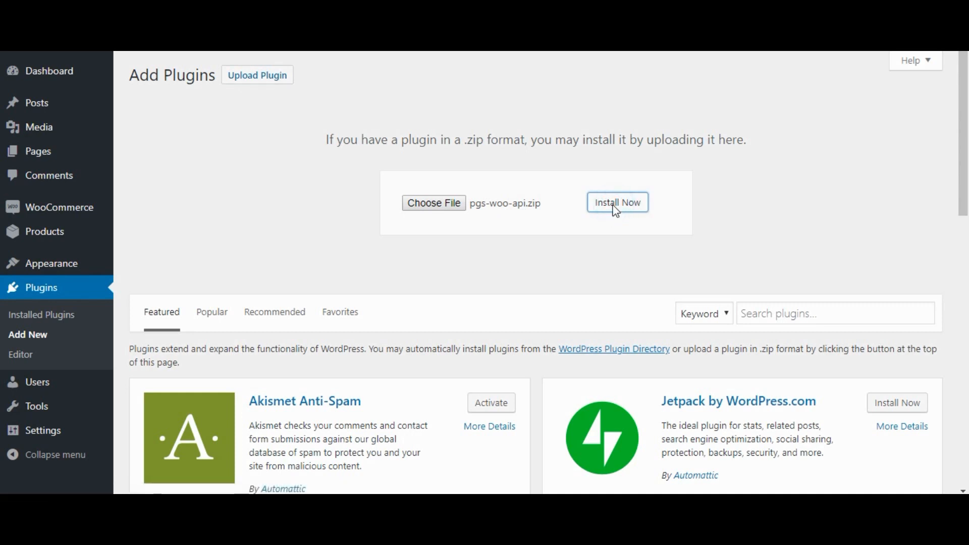
Activate the newly installed PGS Woo Api plugin once installation completes.
{"action": "left_click", "coordinate": [618, 202]}
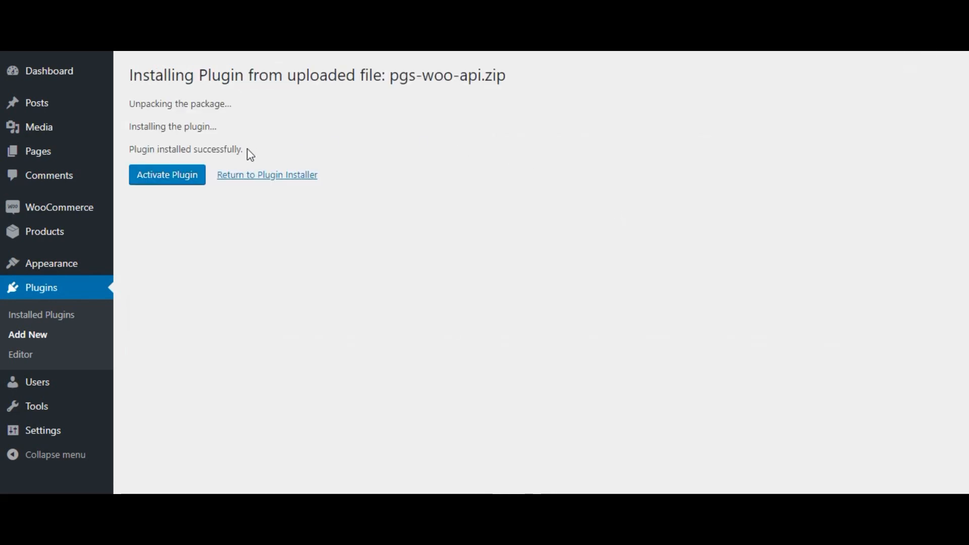
{"action": "mouse_move", "coordinate": [170, 189]}
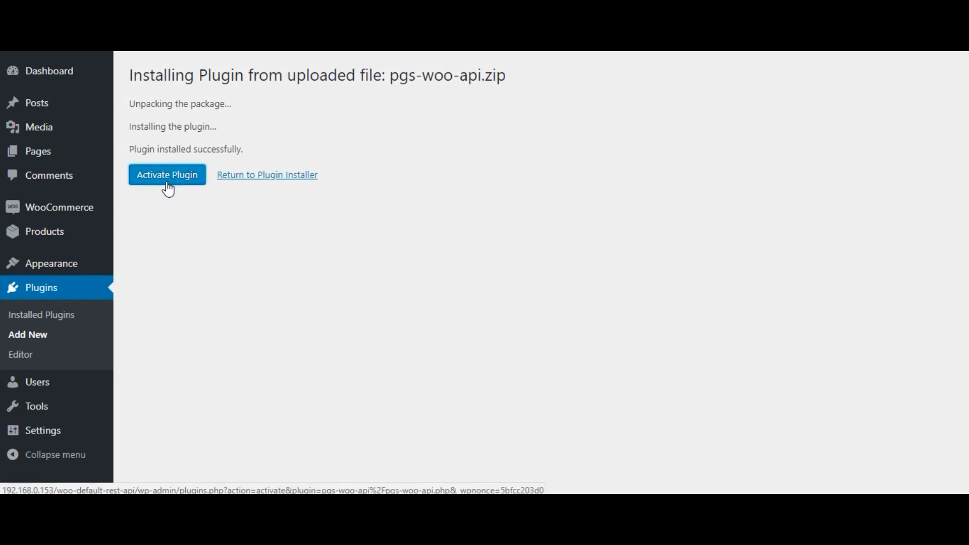
{"action": "left_click", "coordinate": [167, 174]}
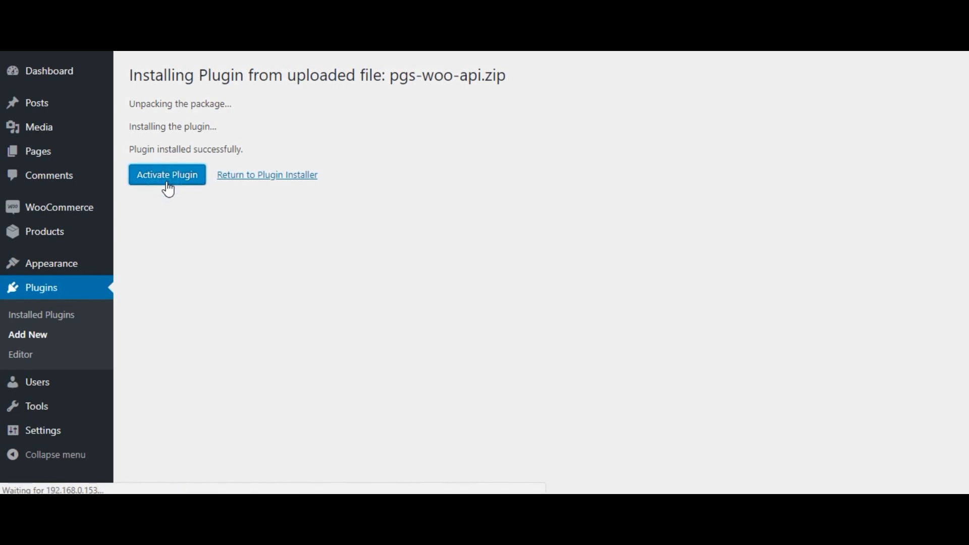
{"action": "left_click", "coordinate": [167, 174]}
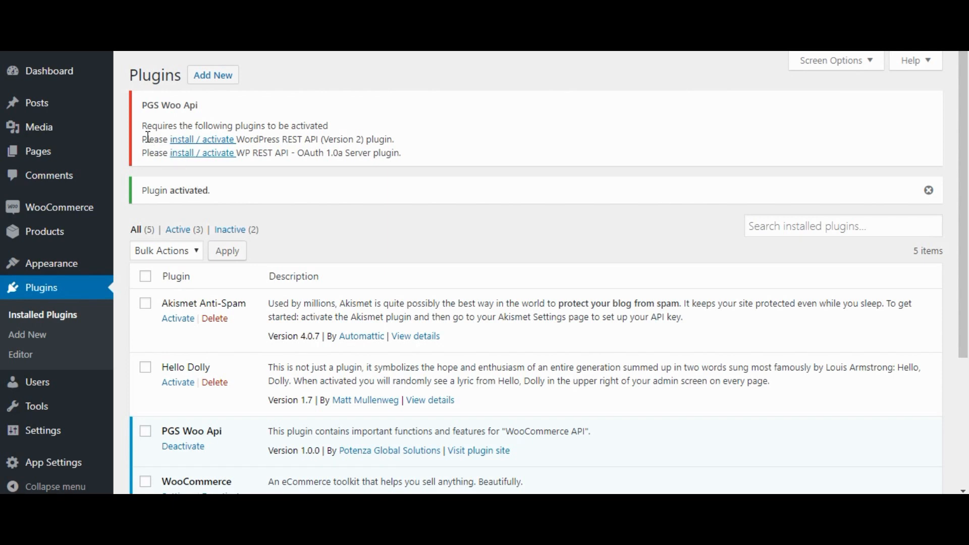
From the required-plugins notice, go to the WordPress REST API (Version 2) plugin page.
{"action": "left_click_drag", "start_coordinate": [141, 125], "coordinate": [201, 125]}
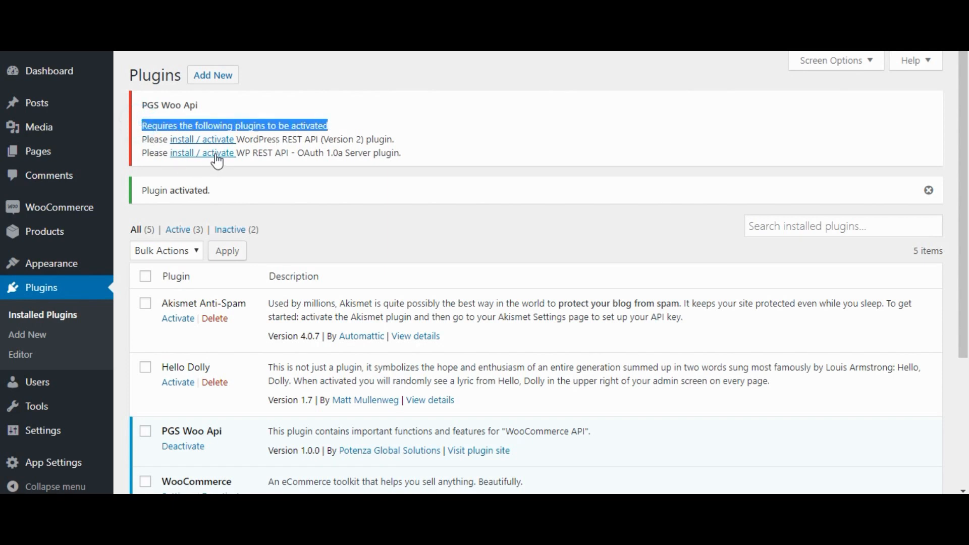
{"action": "mouse_move", "coordinate": [201, 147]}
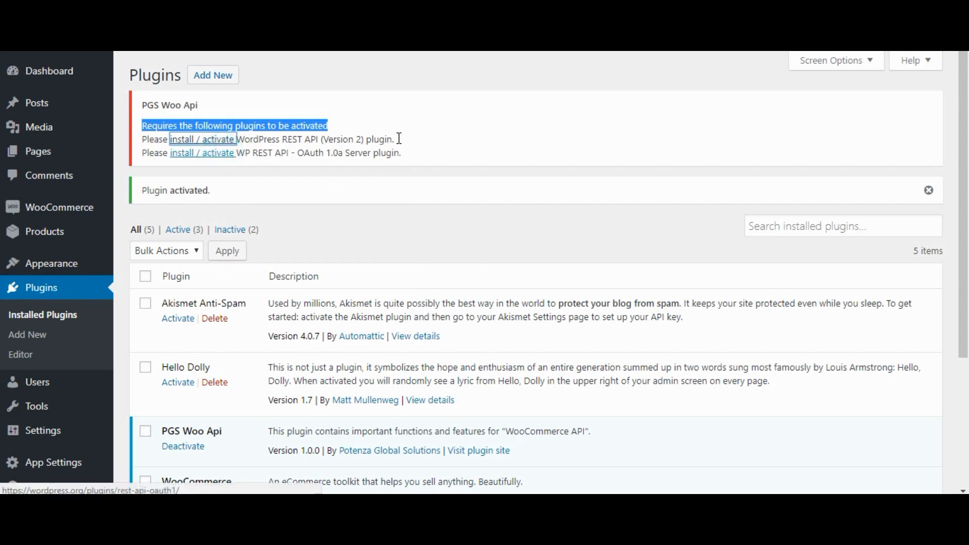
{"action": "left_click", "coordinate": [202, 139]}
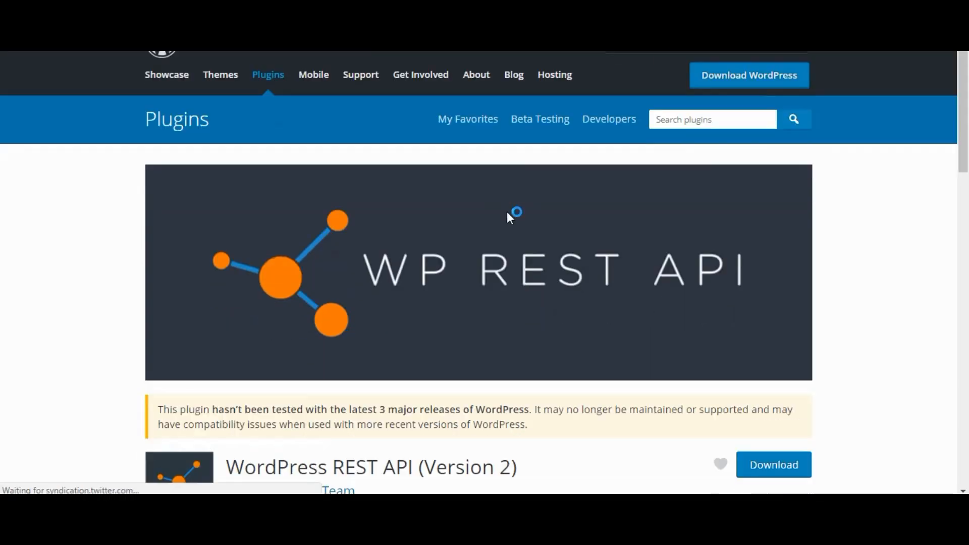
Scroll through the WordPress REST API (Version 2) page on wordpress.org.
{"action": "scroll", "scroll_direction": "down", "scroll_amount": 3}
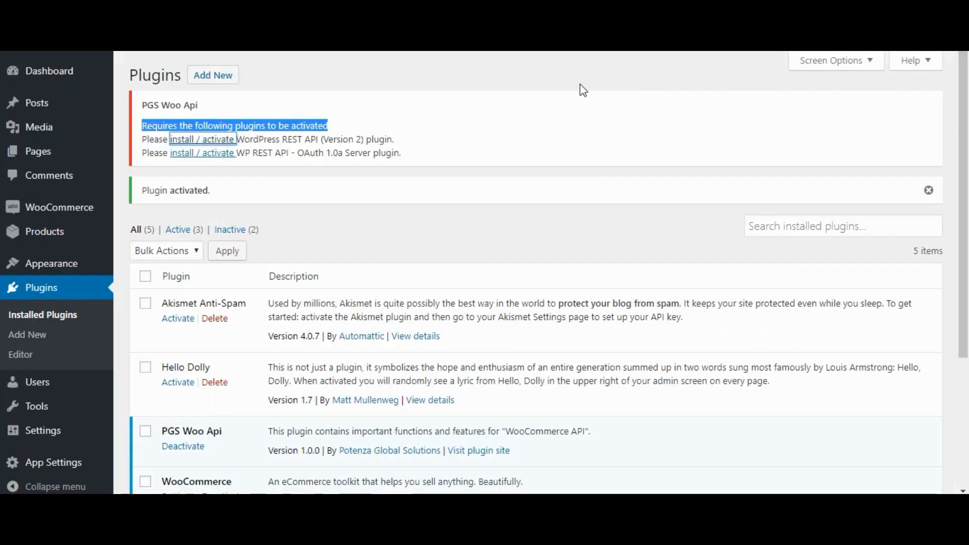
{"action": "mouse_move", "coordinate": [515, 166]}
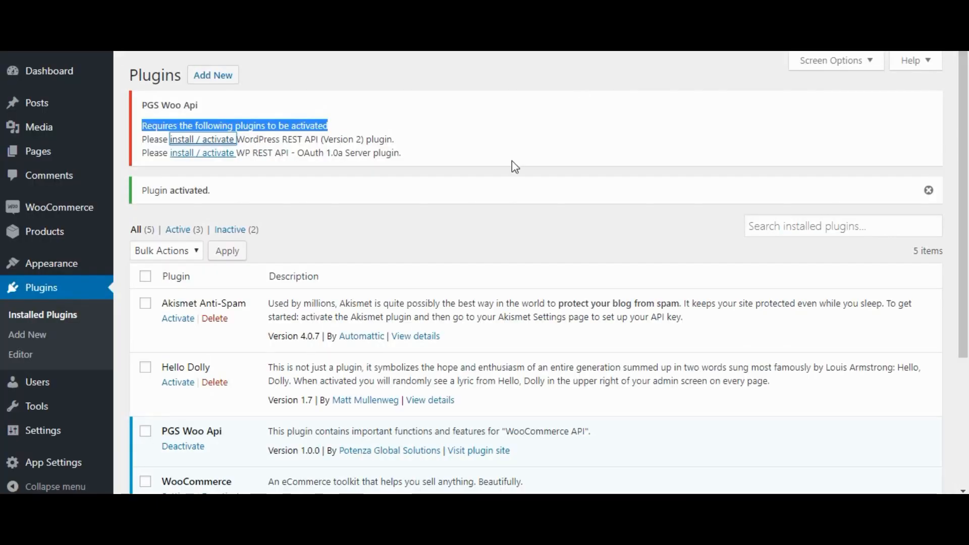
{"action": "mouse_move", "coordinate": [212, 75]}
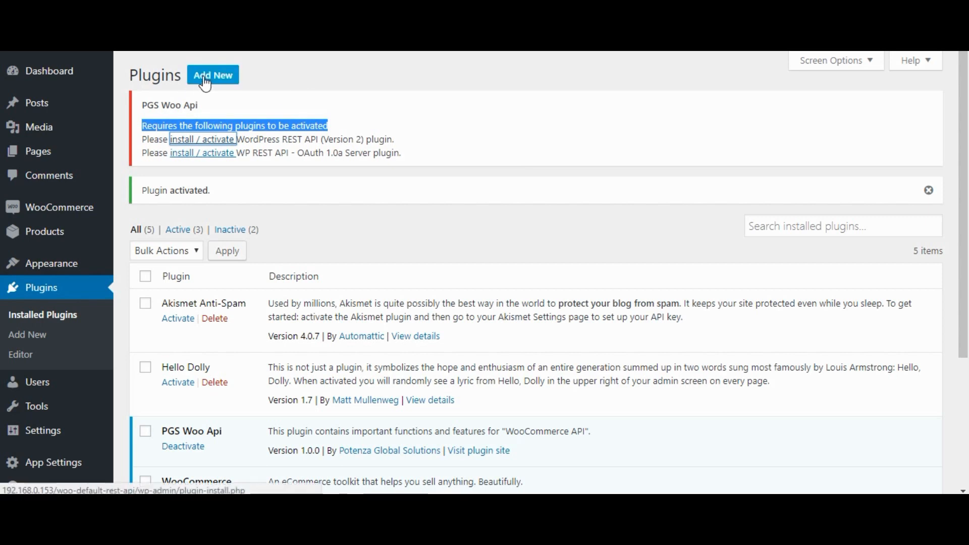
Search 'WordPress REST API (Version 2)' in Add Plugins, install and activate it.
{"action": "left_click", "coordinate": [212, 75]}
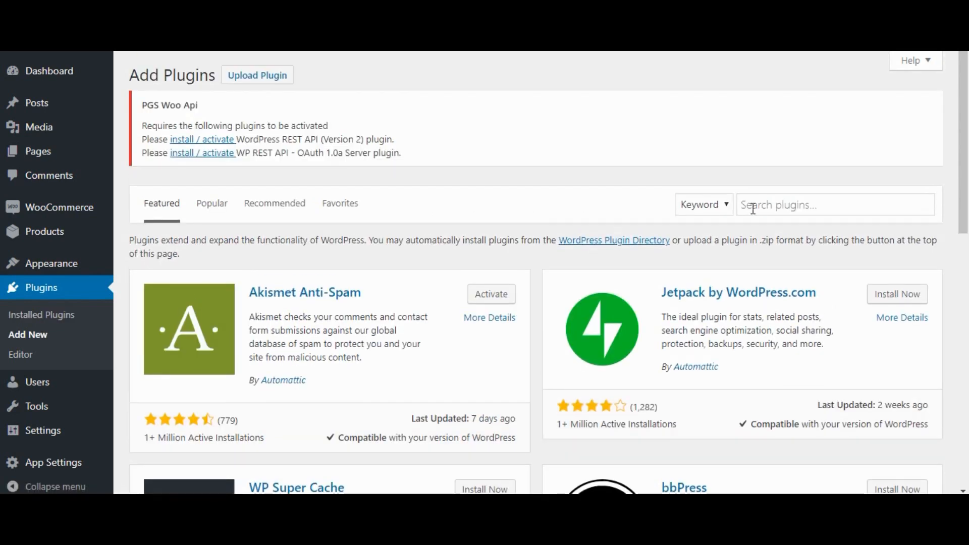
{"action": "type", "text": "WordPress REST API (Version 2)"}
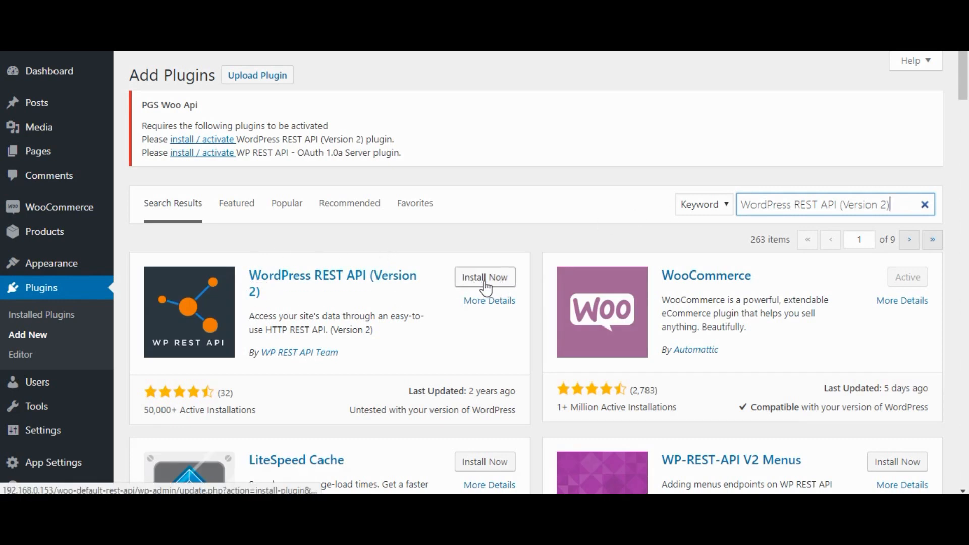
{"action": "left_click", "coordinate": [485, 276]}
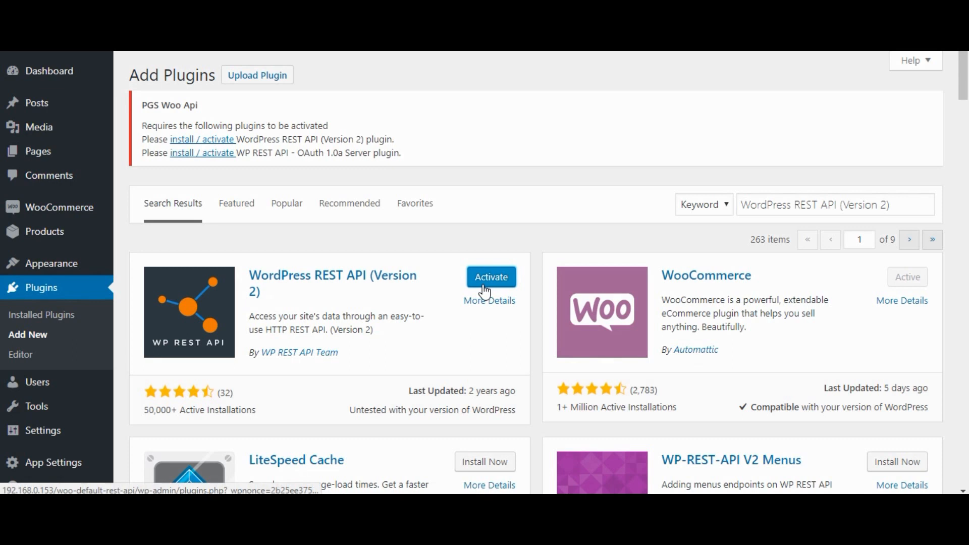
{"action": "left_click", "coordinate": [492, 277]}
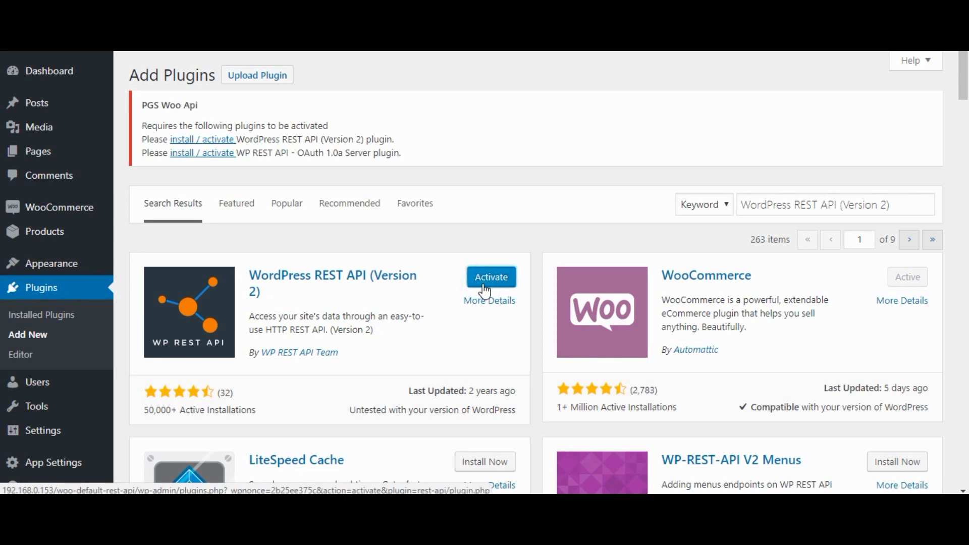
{"action": "left_click", "coordinate": [492, 277]}
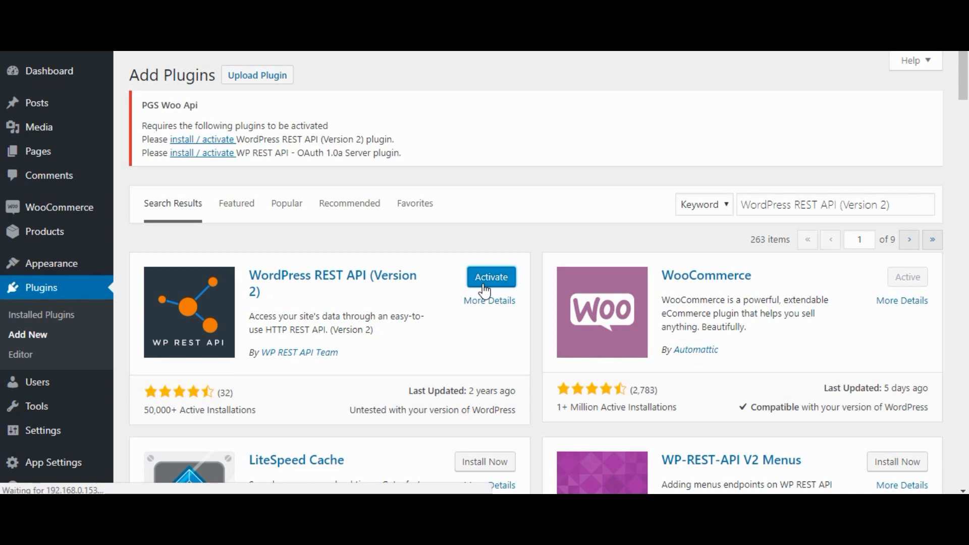
{"action": "left_click", "coordinate": [491, 277]}
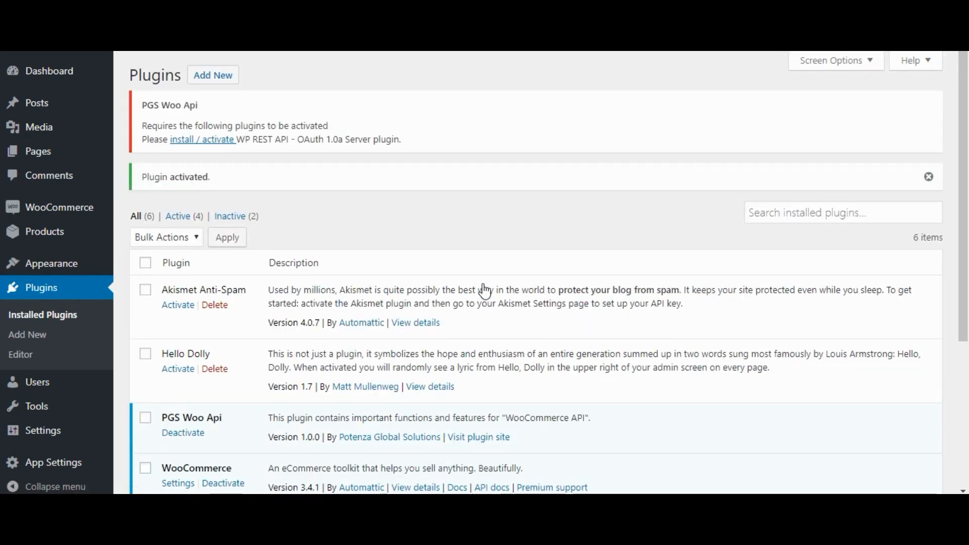
{"action": "mouse_move", "coordinate": [212, 143]}
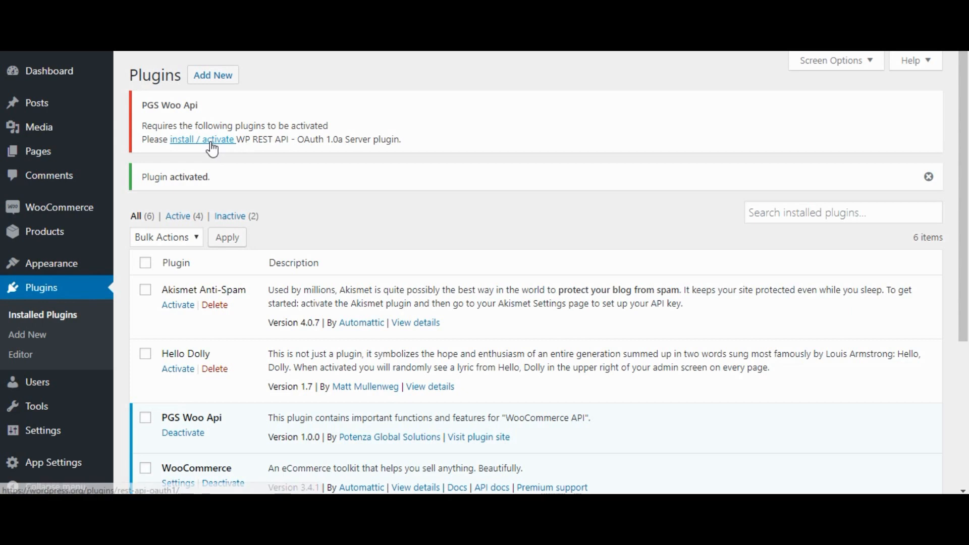
From the notice, go to the WP REST API OAuth 1.0a Server plugin page.
{"action": "left_click", "coordinate": [202, 139]}
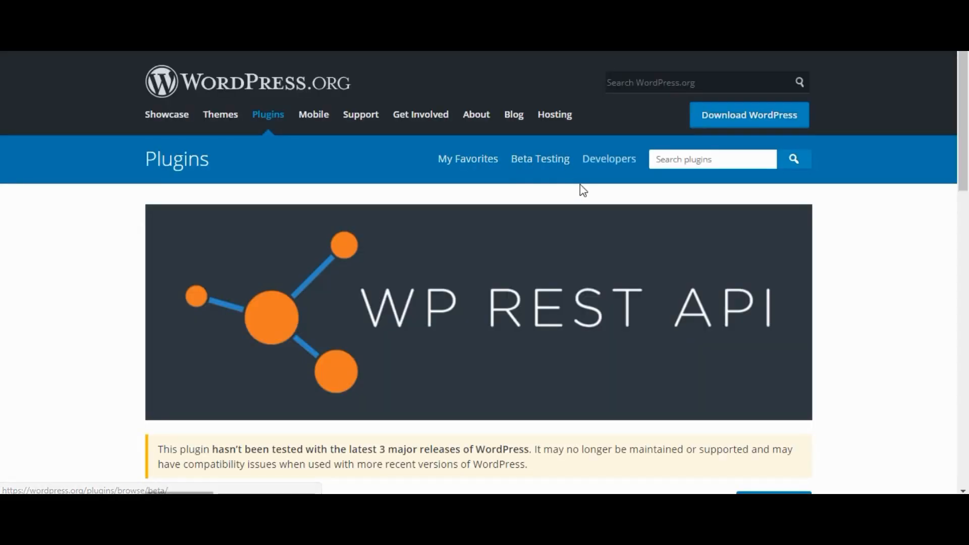
Select the title 'WordPress REST API – OAuth 1.0a Server' on the plugin page to copy it.
{"action": "scroll", "scroll_direction": "down", "scroll_amount": 3}
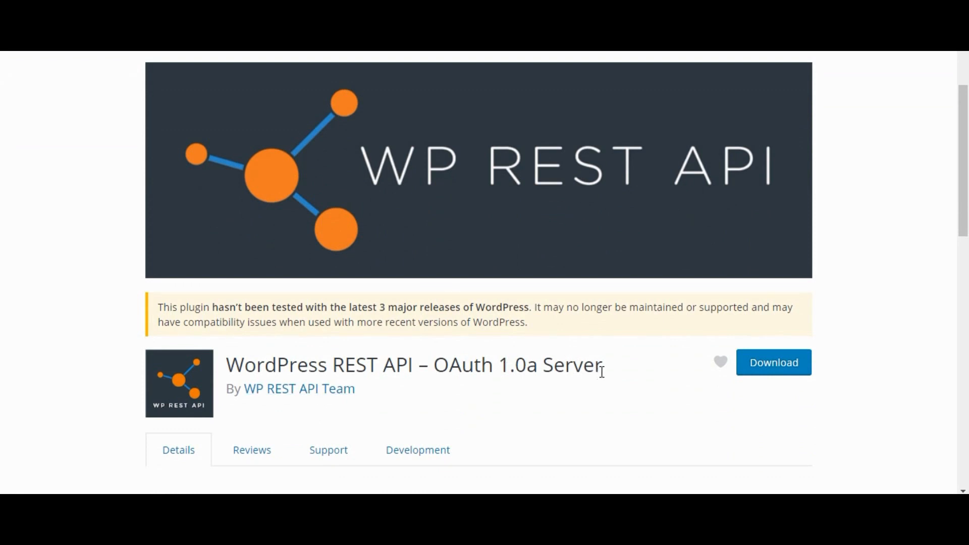
{"action": "left_click_drag", "start_coordinate": [343, 364], "coordinate": [603, 365]}
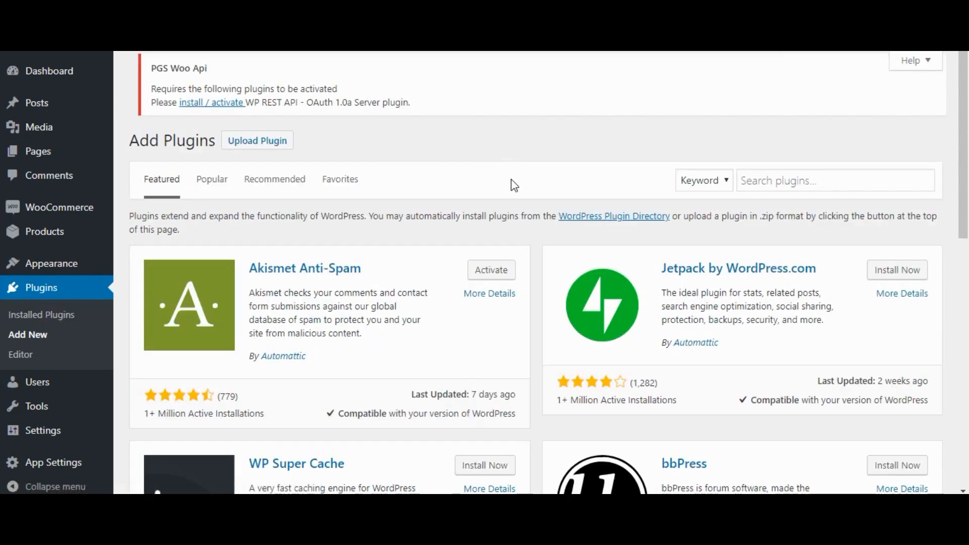
Search 'WordPress REST API – OAuth 1.0a Server', install and activate it.
{"action": "type", "text": "WordPress REST API – OAuth 1.0a Server"}
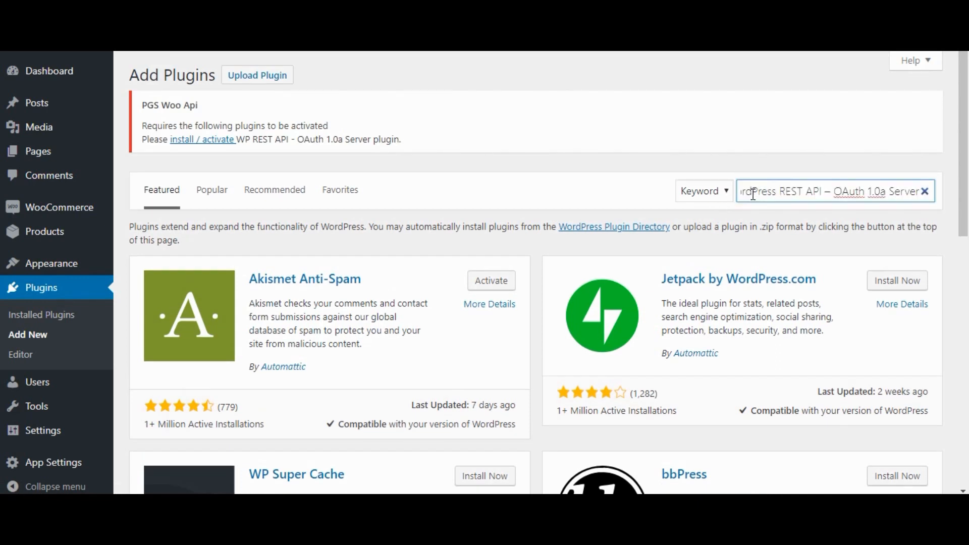
{"action": "key", "text": "Enter"}
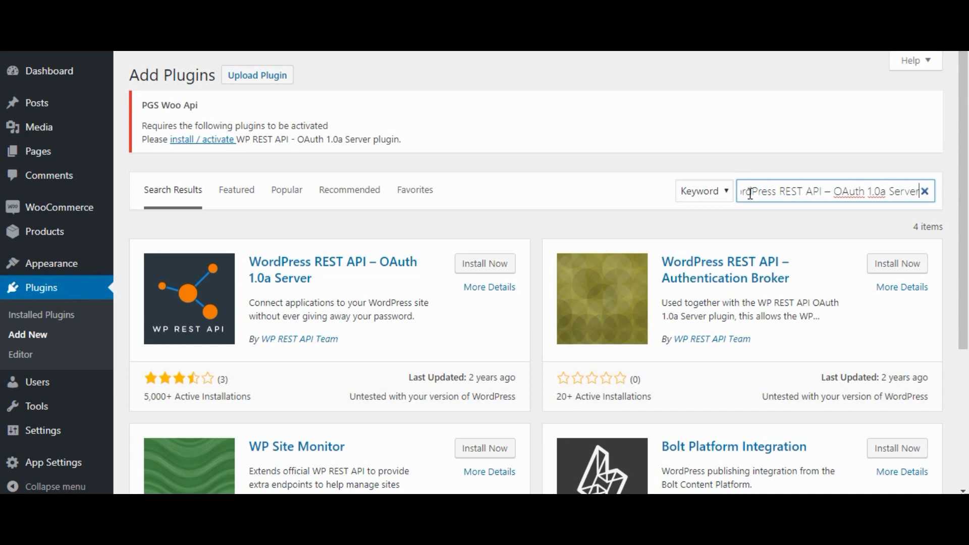
{"action": "mouse_move", "coordinate": [470, 277]}
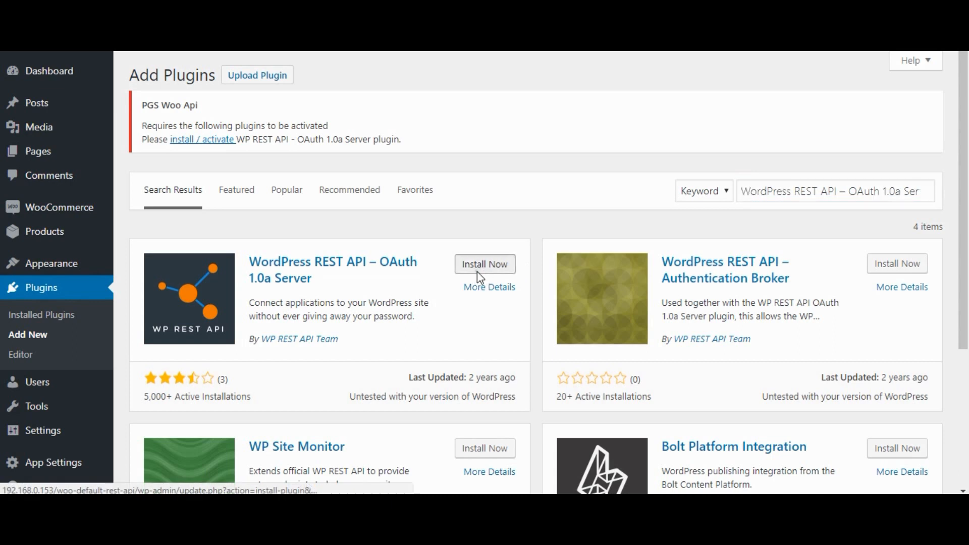
{"action": "left_click", "coordinate": [485, 265]}
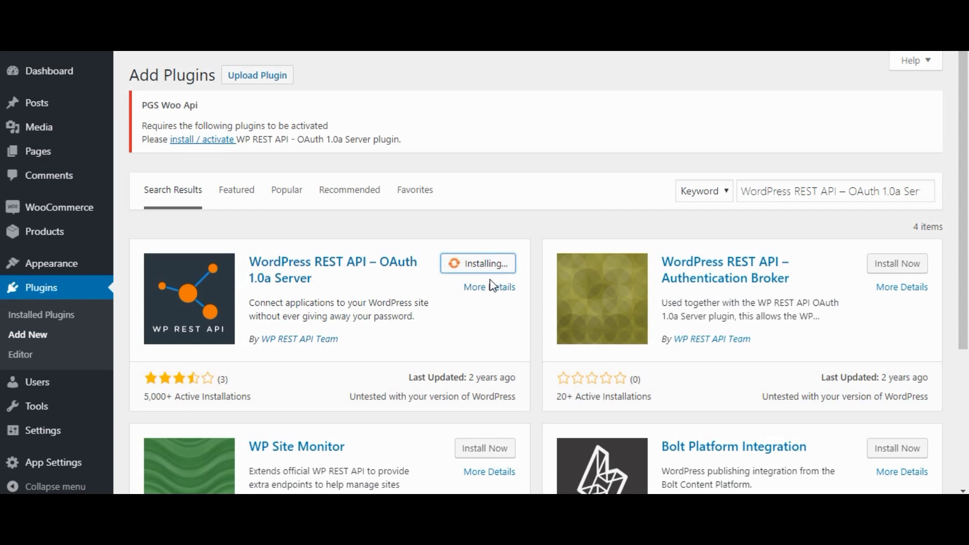
{"action": "mouse_move", "coordinate": [490, 267]}
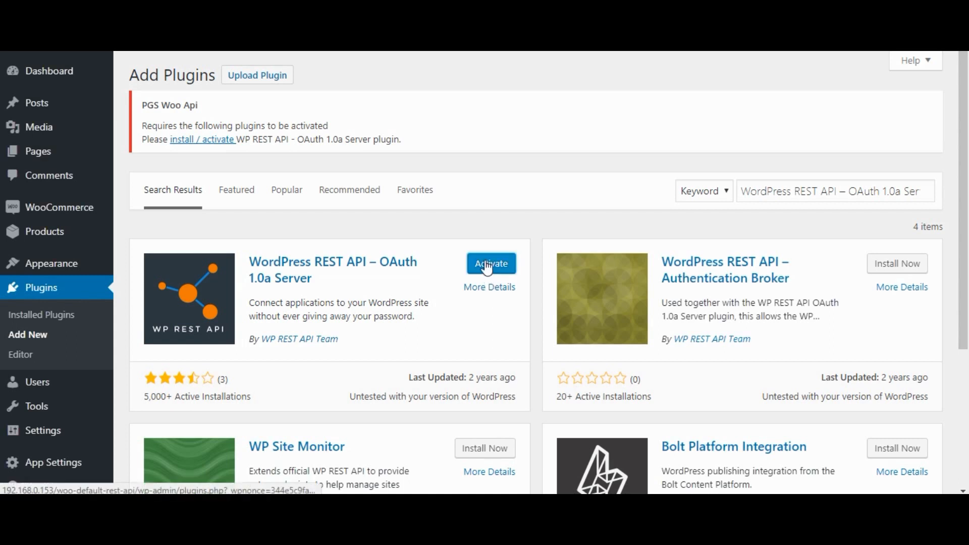
{"action": "left_click", "coordinate": [491, 264]}
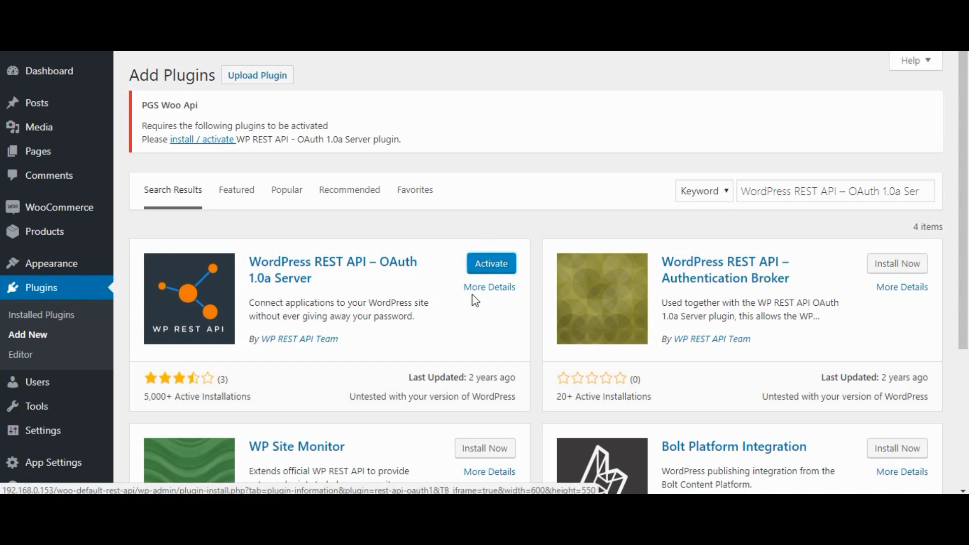
{"action": "mouse_move", "coordinate": [469, 297]}
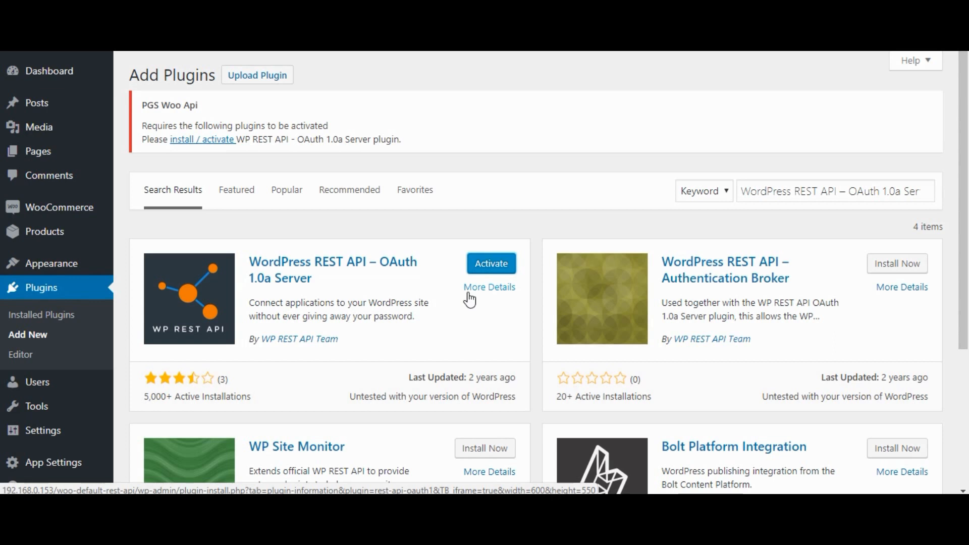
{"action": "left_click", "coordinate": [491, 263]}
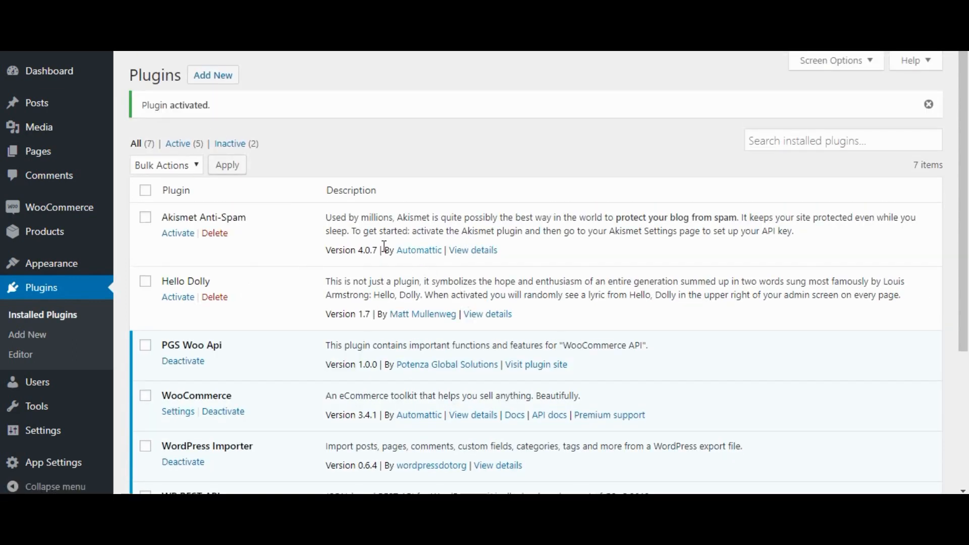
{"action": "scroll", "scroll_direction": "down", "scroll_amount": 3}
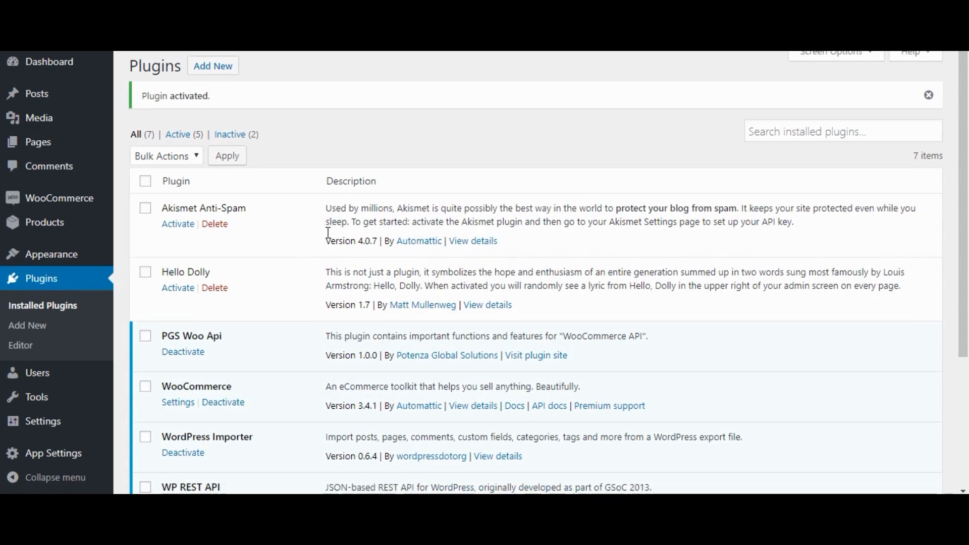
{"action": "scroll", "scroll_direction": "down", "scroll_amount": 3}
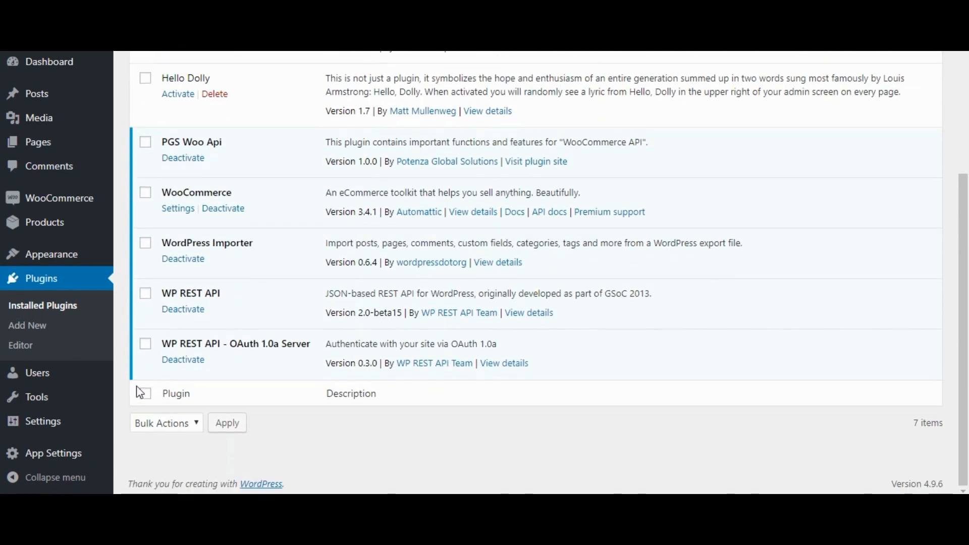
{"action": "mouse_move", "coordinate": [53, 453]}
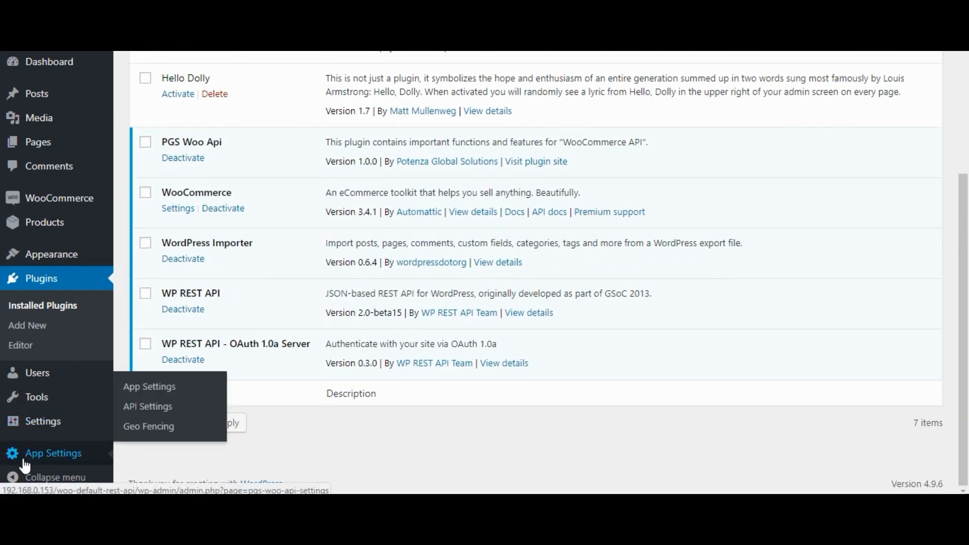
{"action": "mouse_move", "coordinate": [161, 426]}
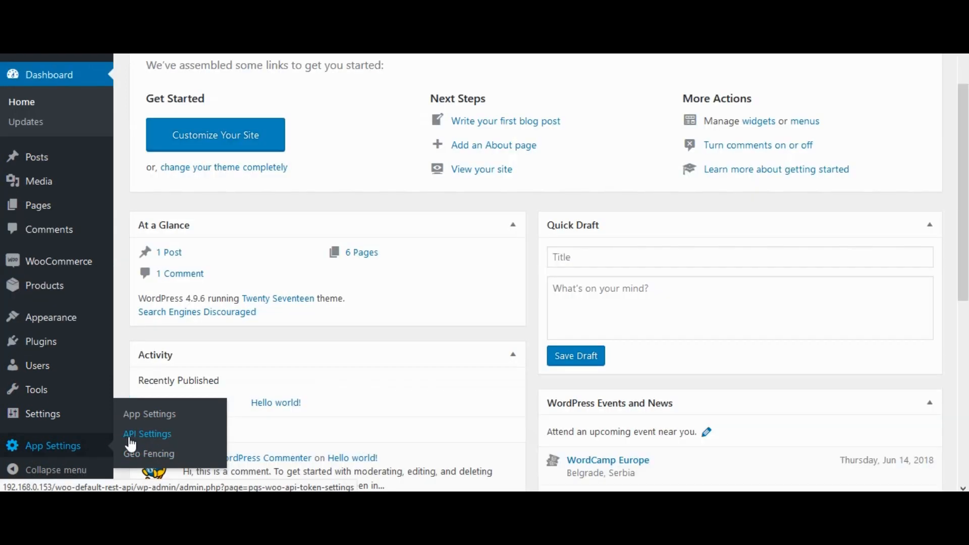
{"action": "mouse_move", "coordinate": [148, 443]}
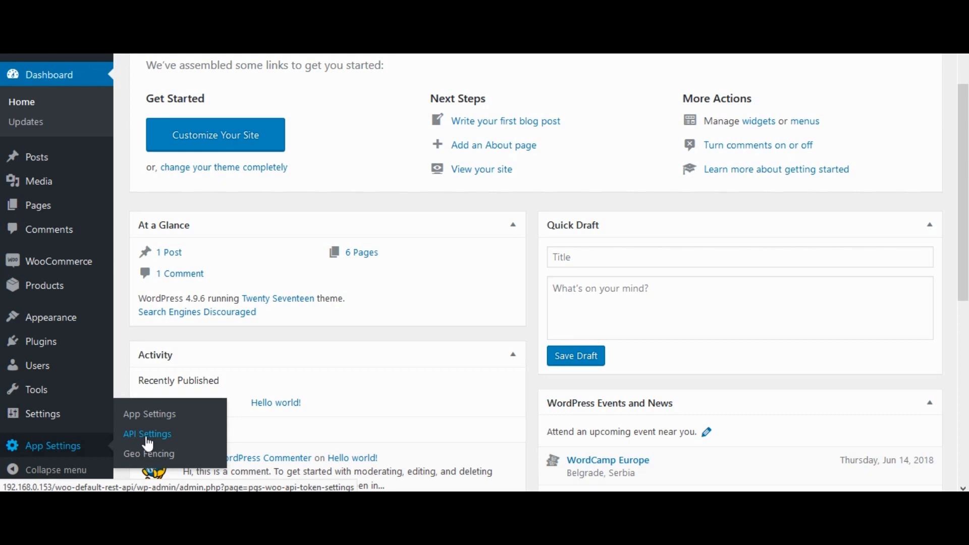
Go to App Settings > API Settings showing empty OAuth Client Key and Secret.
{"action": "left_click", "coordinate": [147, 434]}
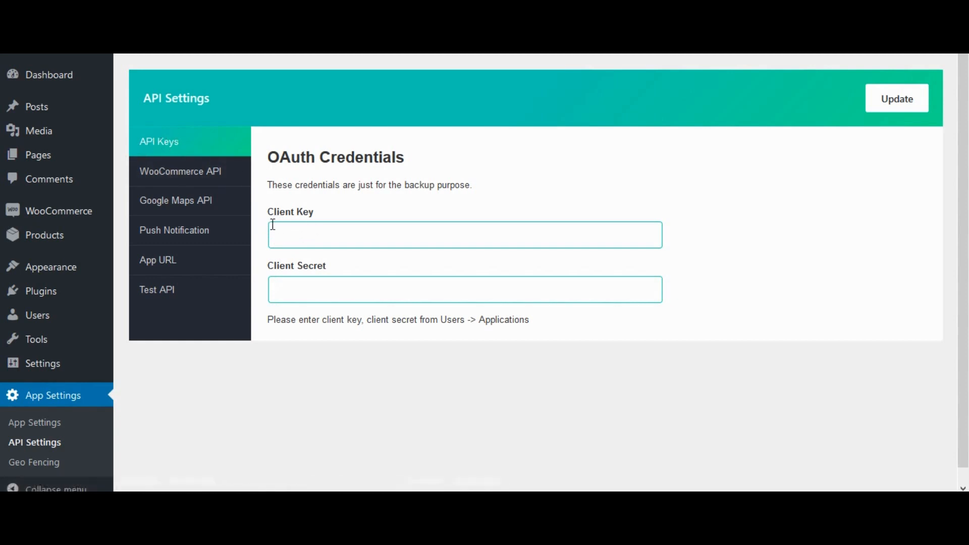
{"action": "mouse_move", "coordinate": [312, 221]}
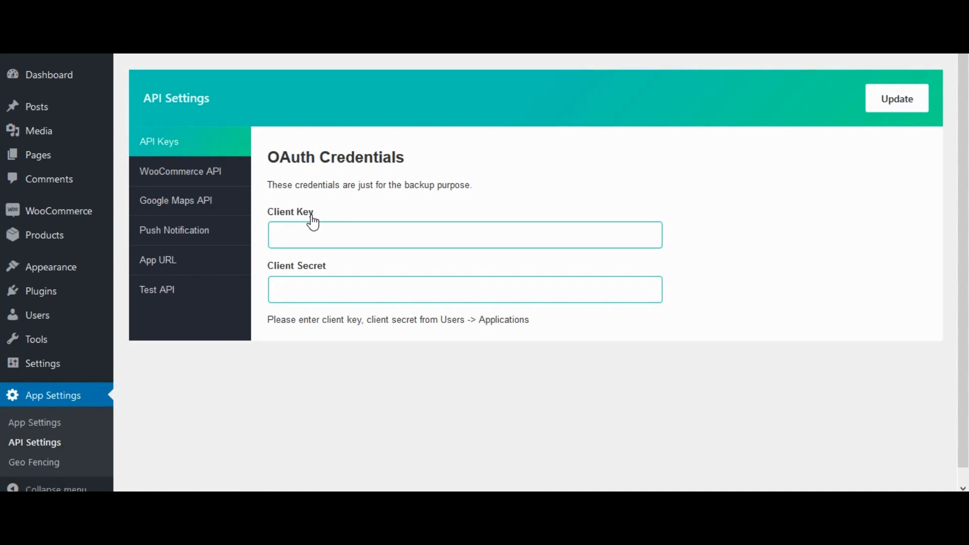
{"action": "mouse_move", "coordinate": [317, 276]}
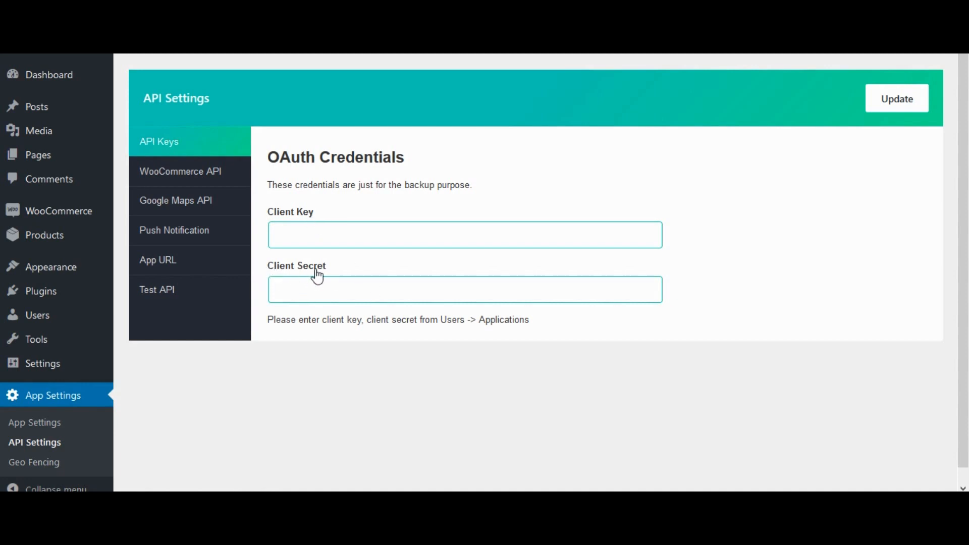
{"action": "mouse_move", "coordinate": [36, 315]}
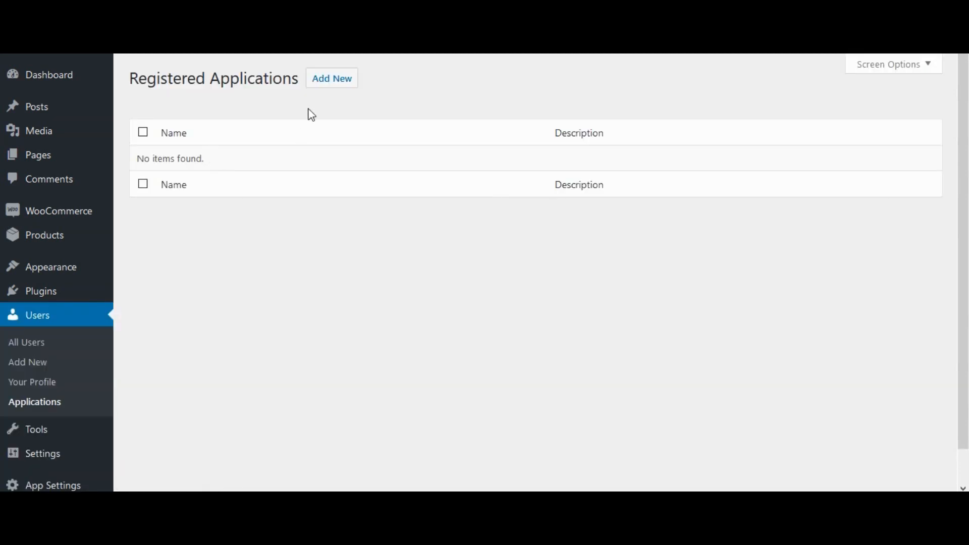
{"action": "mouse_move", "coordinate": [329, 85]}
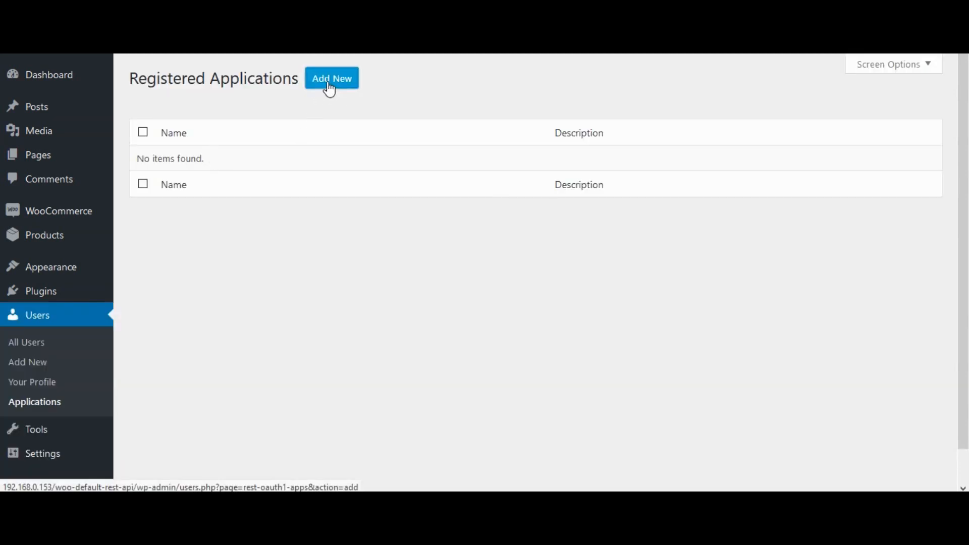
{"action": "left_click", "coordinate": [331, 78]}
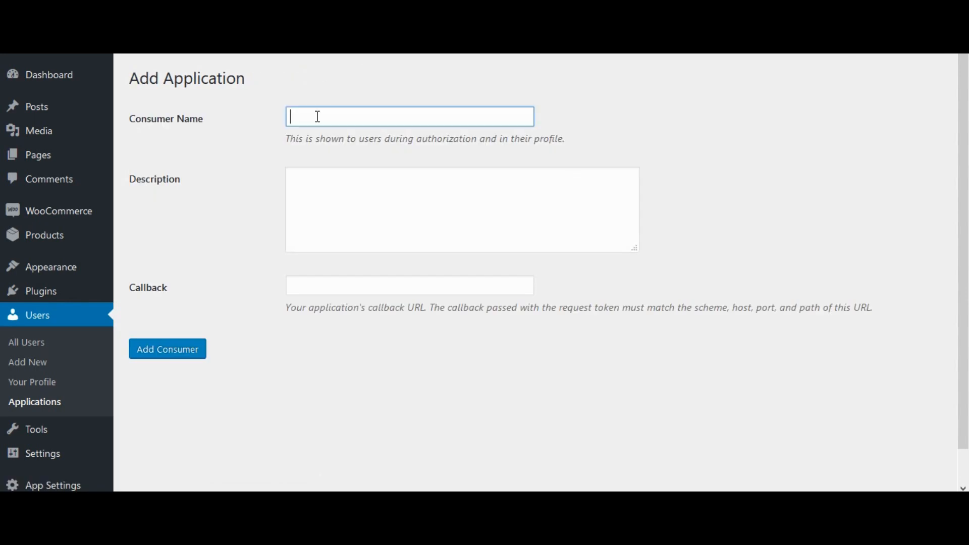
{"action": "type", "text": "PGS Woo API"}
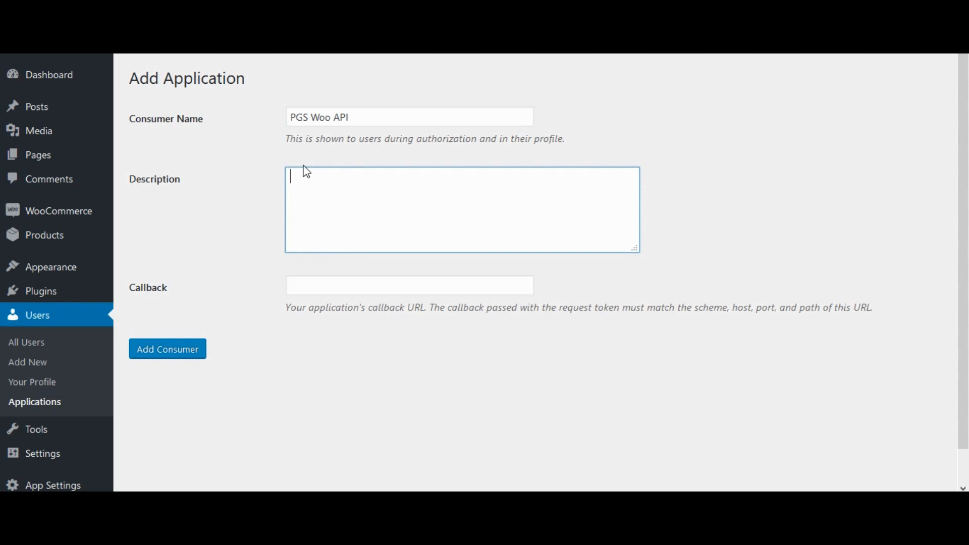
{"action": "type", "text": "Pgs"}
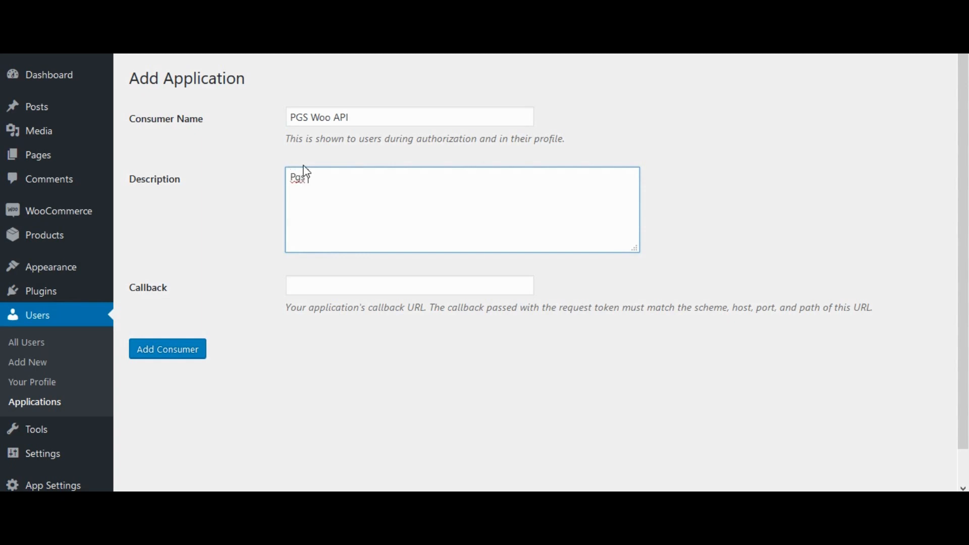
{"action": "type", "text": "Woo A"}
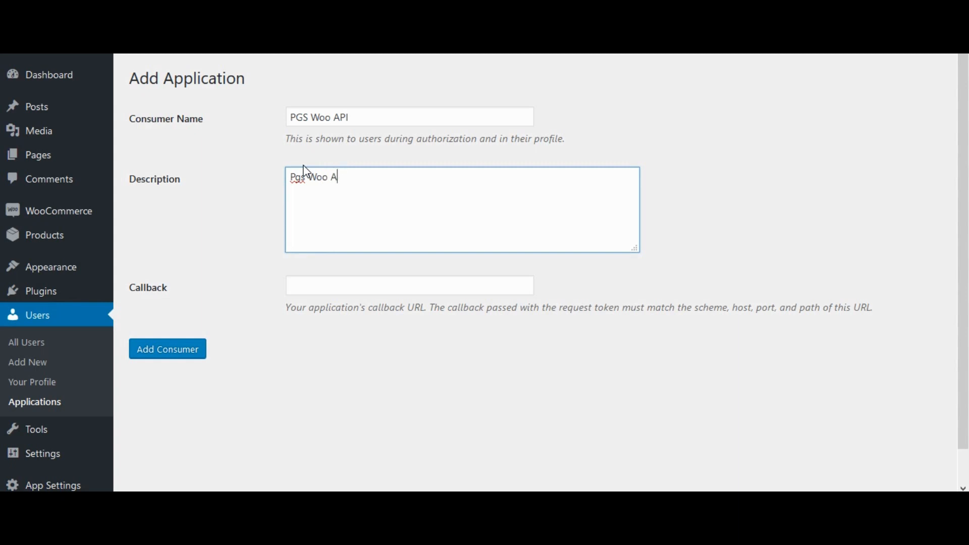
{"action": "type", "text": "PI App"}
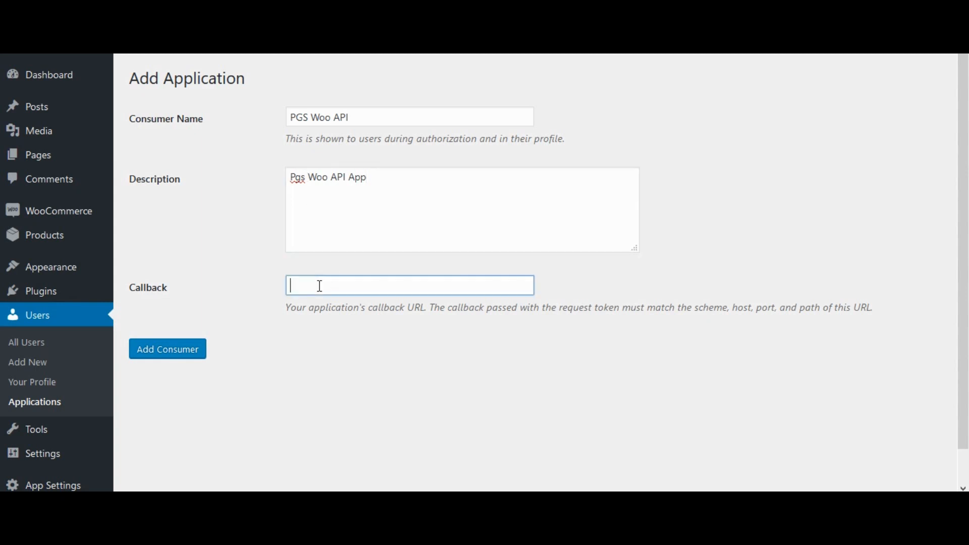
{"action": "type", "text": "http://localhost"}
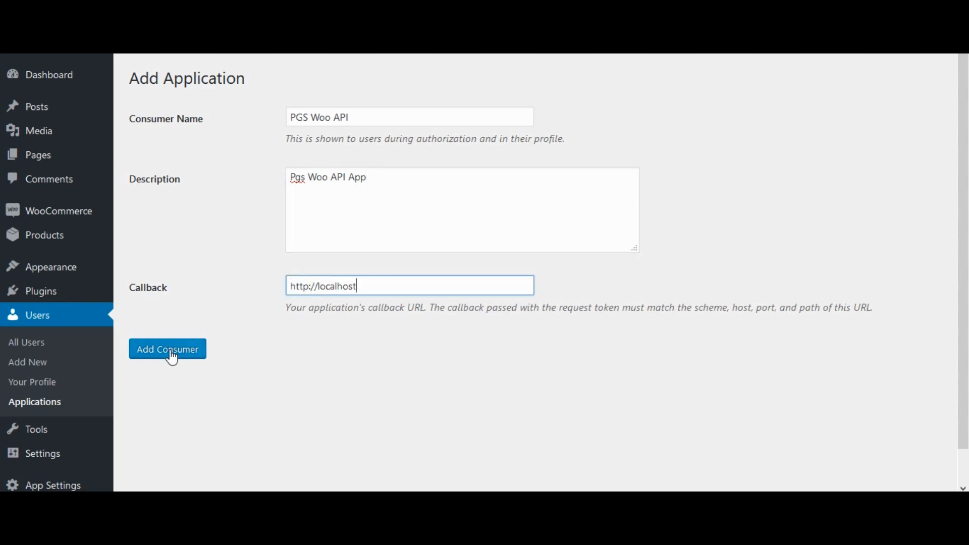
{"action": "left_click", "coordinate": [168, 348]}
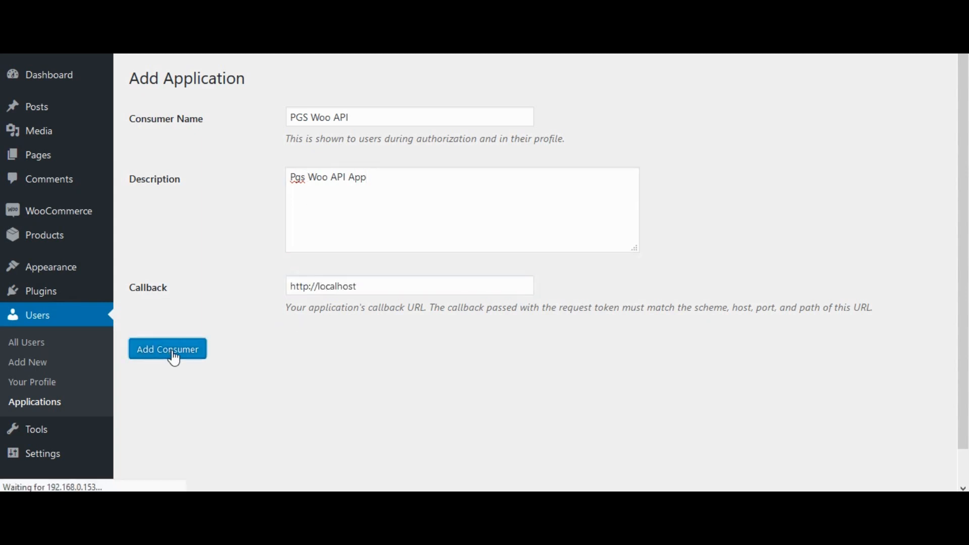
{"action": "left_click", "coordinate": [168, 348]}
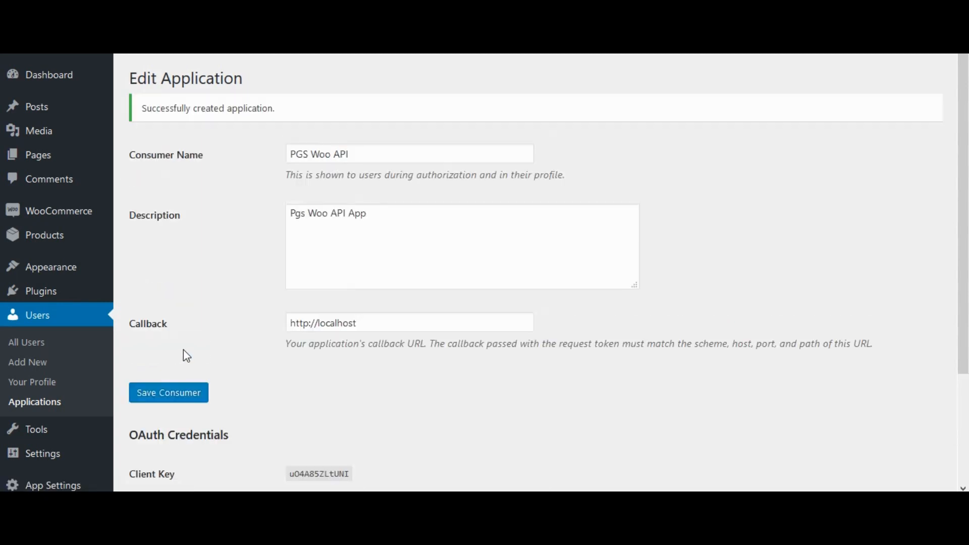
Select the generated OAuth credential value under the new application for copying.
{"action": "scroll", "scroll_direction": "down", "scroll_amount": 3}
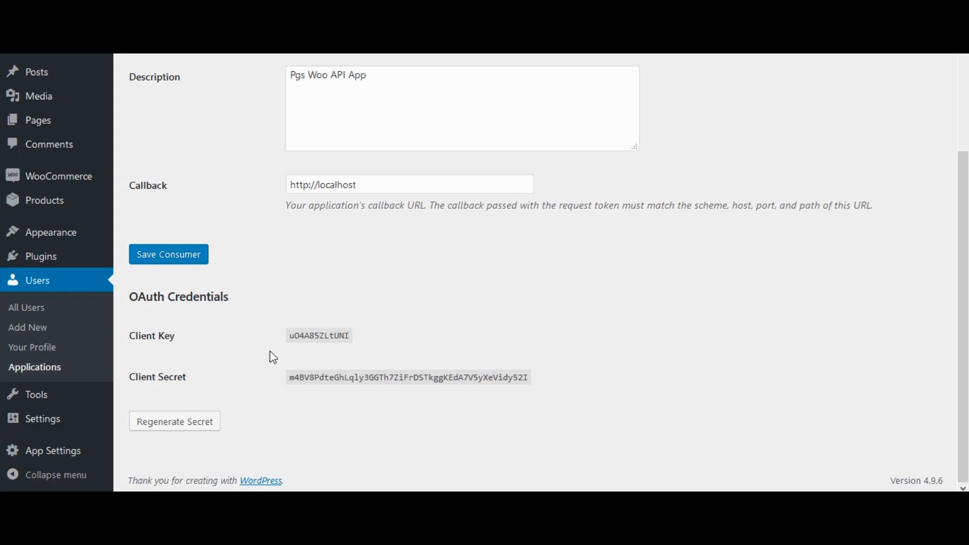
{"action": "double_click", "coordinate": [319, 336]}
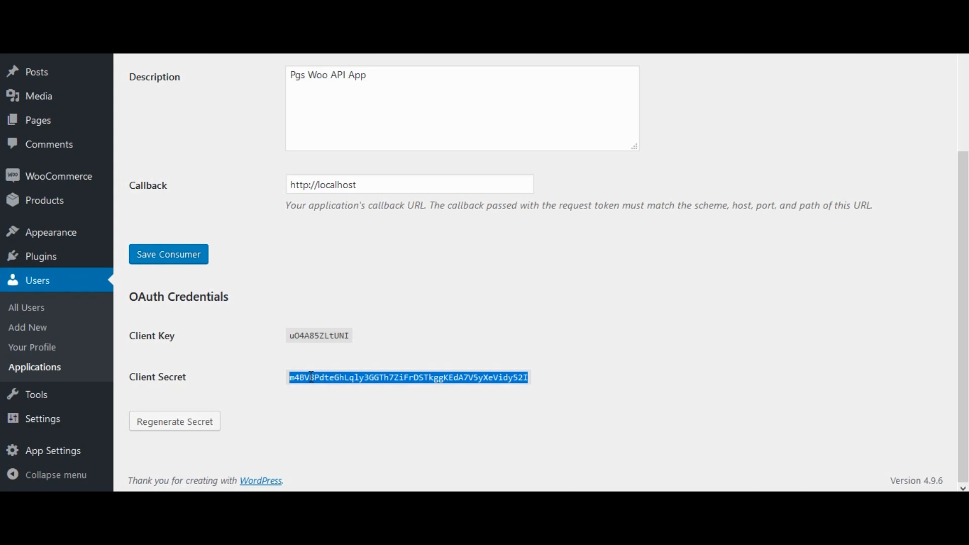
{"action": "mouse_move", "coordinate": [313, 373]}
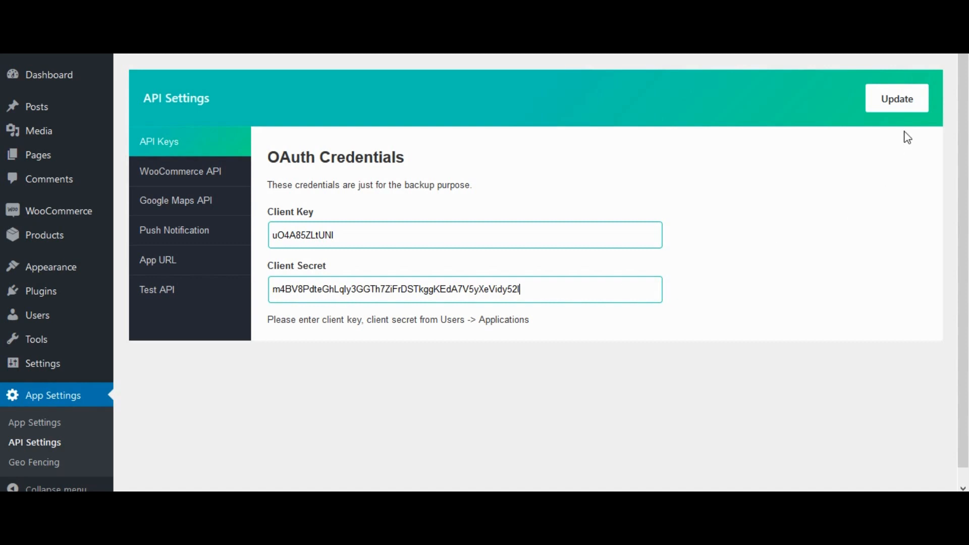
Update the API Keys with the client key and secret, then start token generation via Let's go!
{"action": "left_click", "coordinate": [896, 99]}
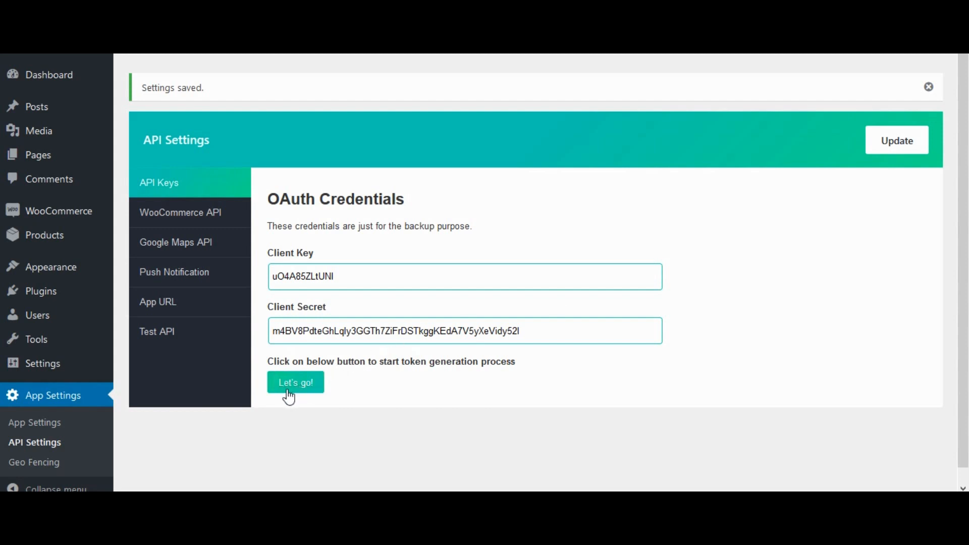
{"action": "left_click", "coordinate": [295, 381]}
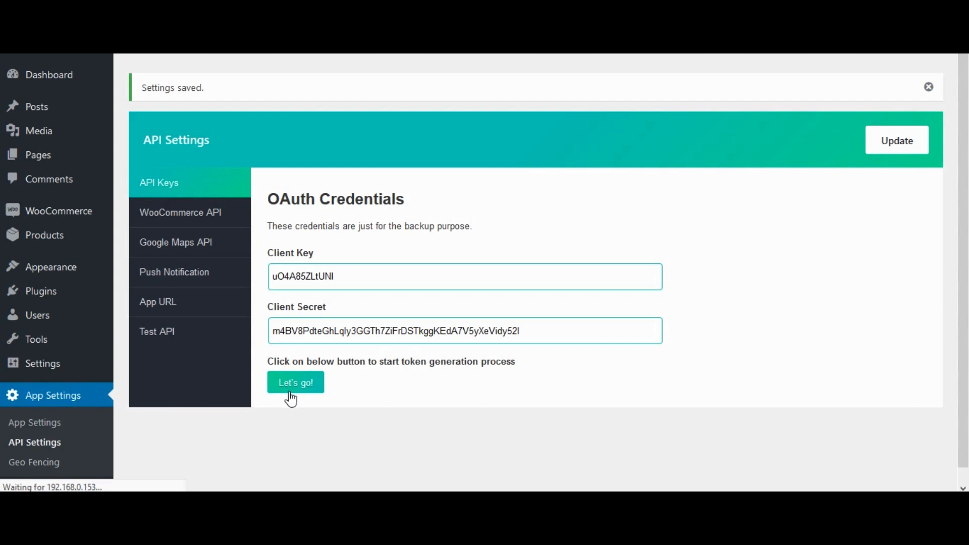
{"action": "left_click", "coordinate": [295, 382]}
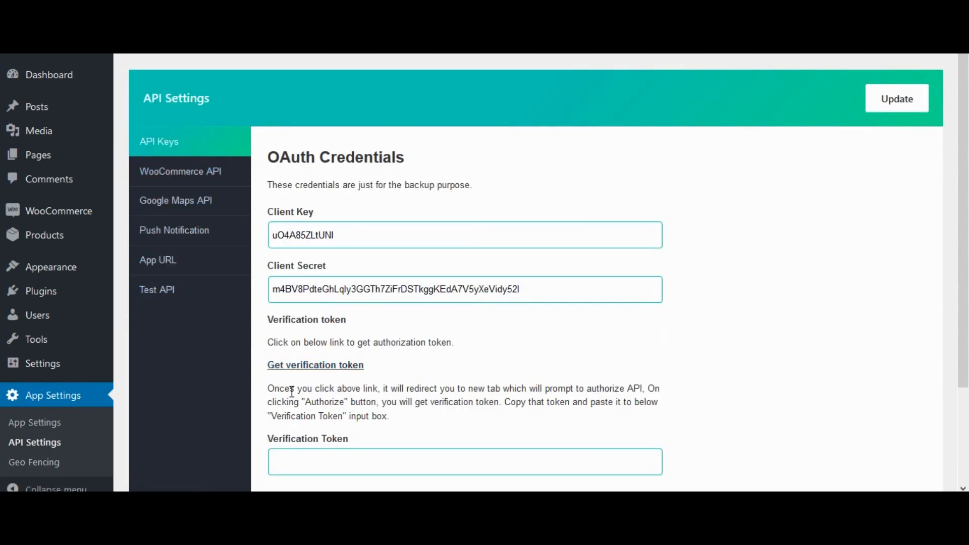
{"action": "scroll", "scroll_direction": "down", "scroll_amount": 3}
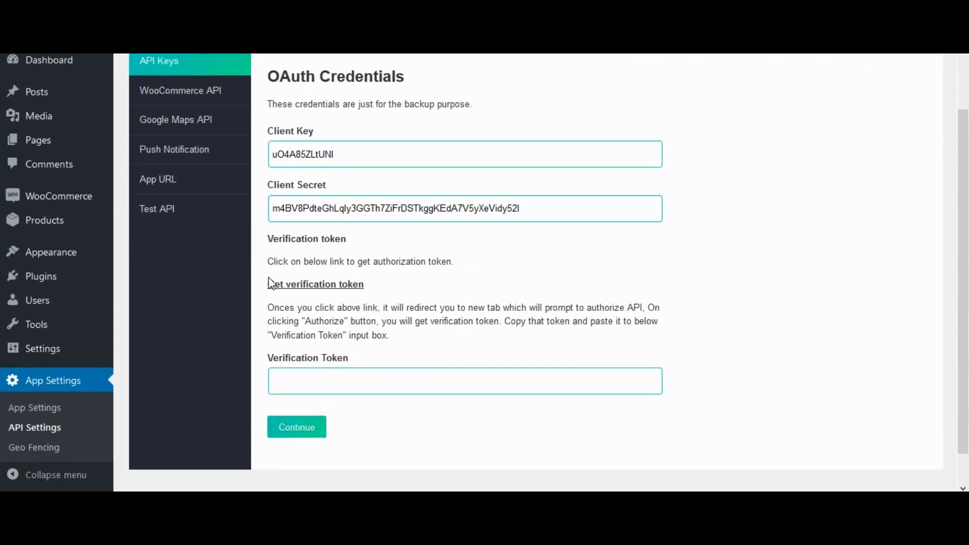
{"action": "mouse_move", "coordinate": [449, 266]}
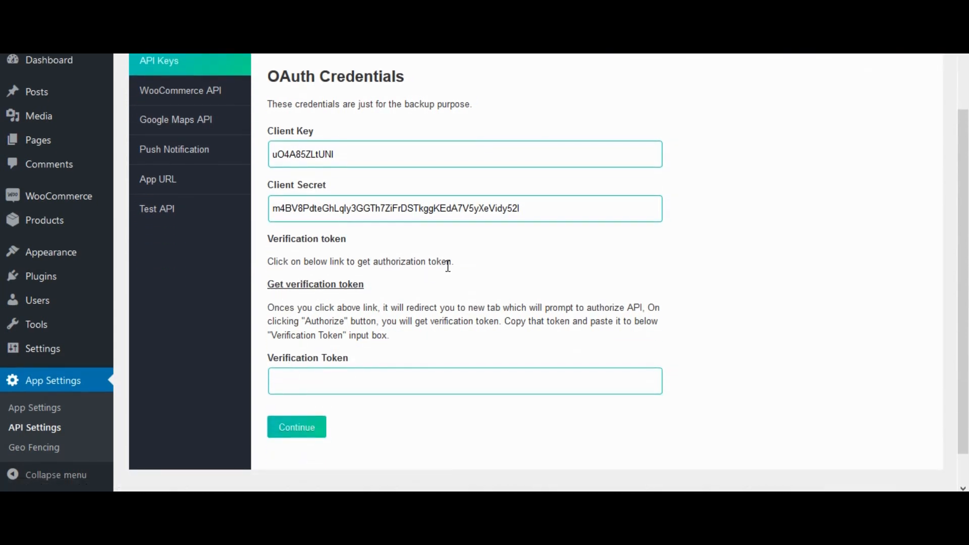
{"action": "mouse_move", "coordinate": [303, 291]}
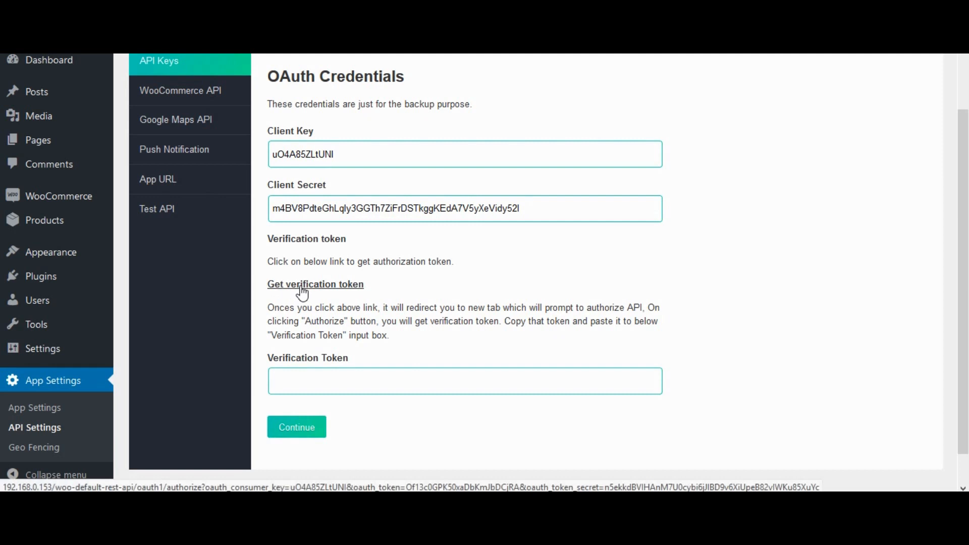
Request a verification token and authorize PGS Woo API on the Connect consent screen.
{"action": "left_click", "coordinate": [315, 285]}
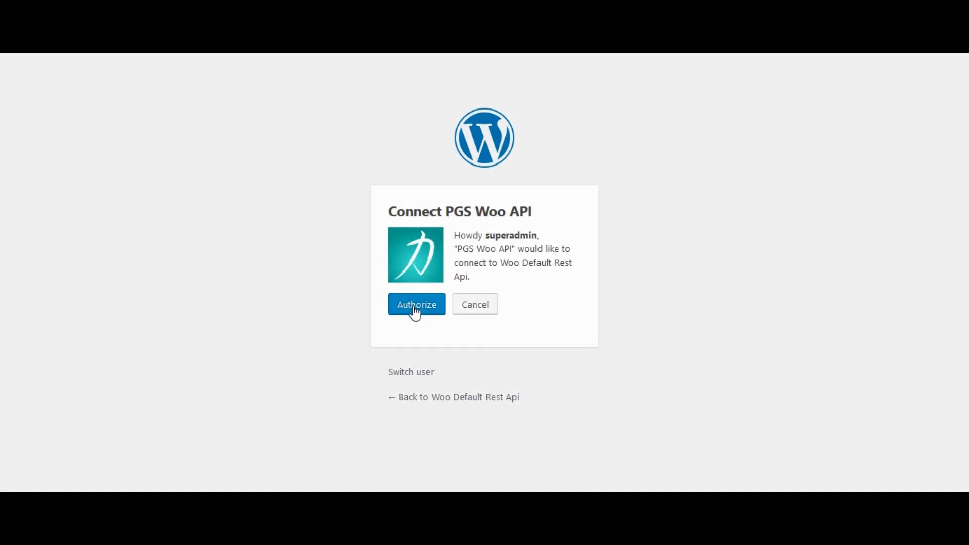
{"action": "left_click", "coordinate": [415, 305]}
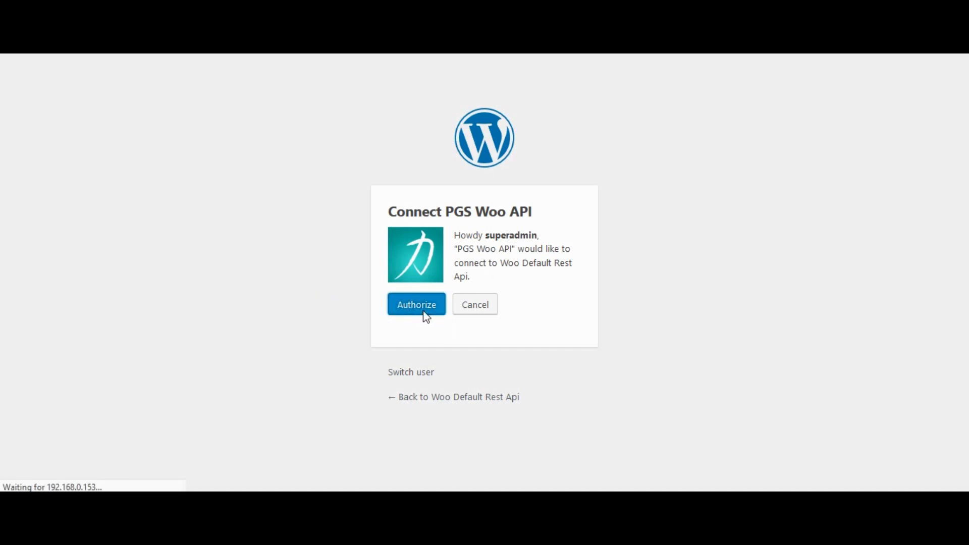
{"action": "left_click", "coordinate": [416, 305]}
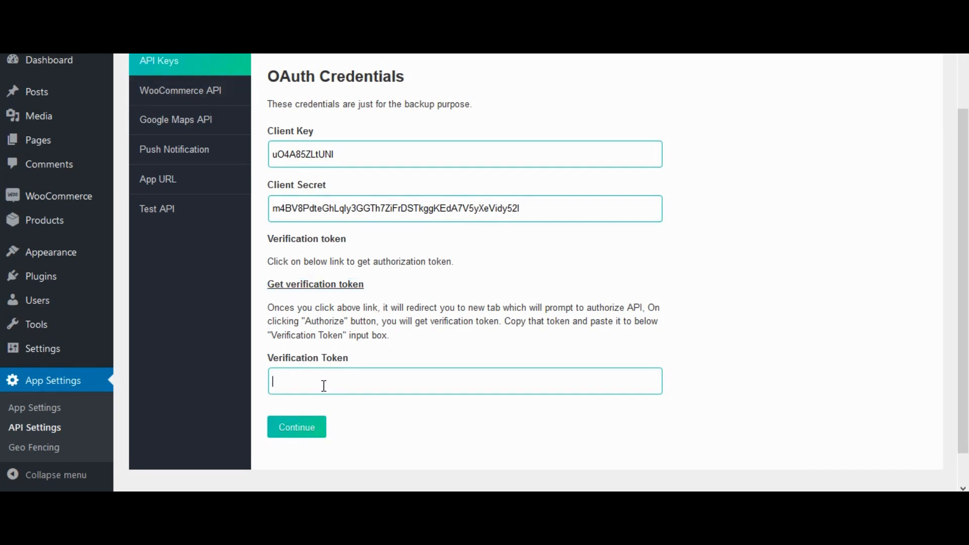
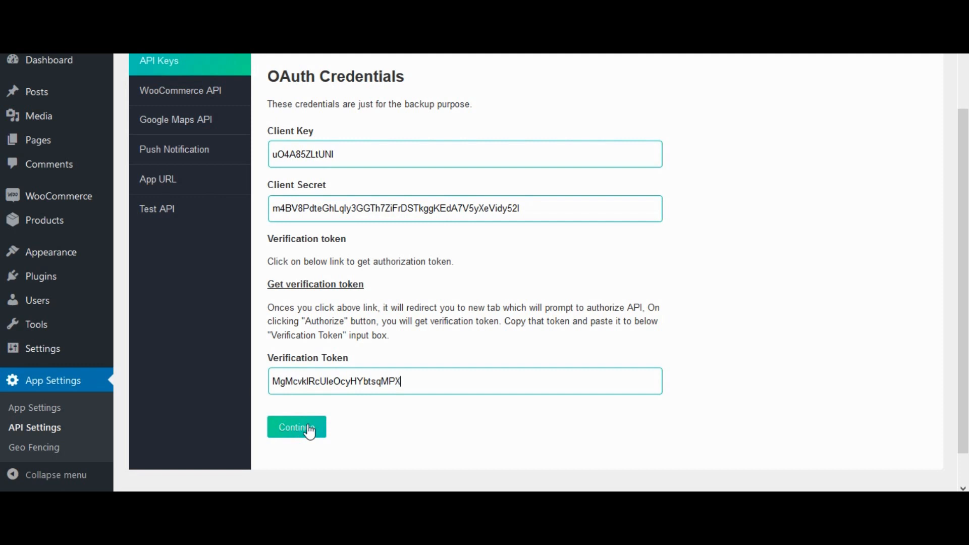
{"action": "left_click", "coordinate": [297, 427]}
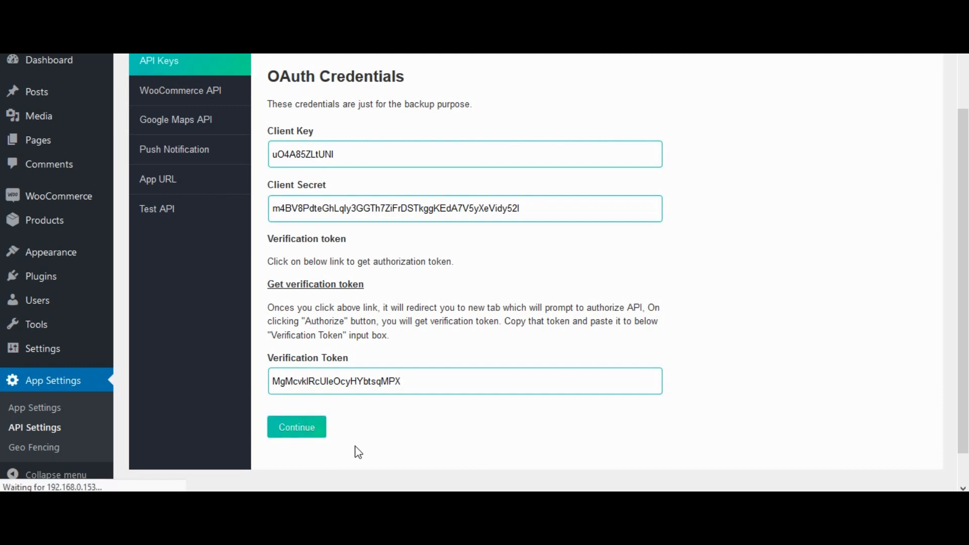
{"action": "left_click", "coordinate": [297, 426]}
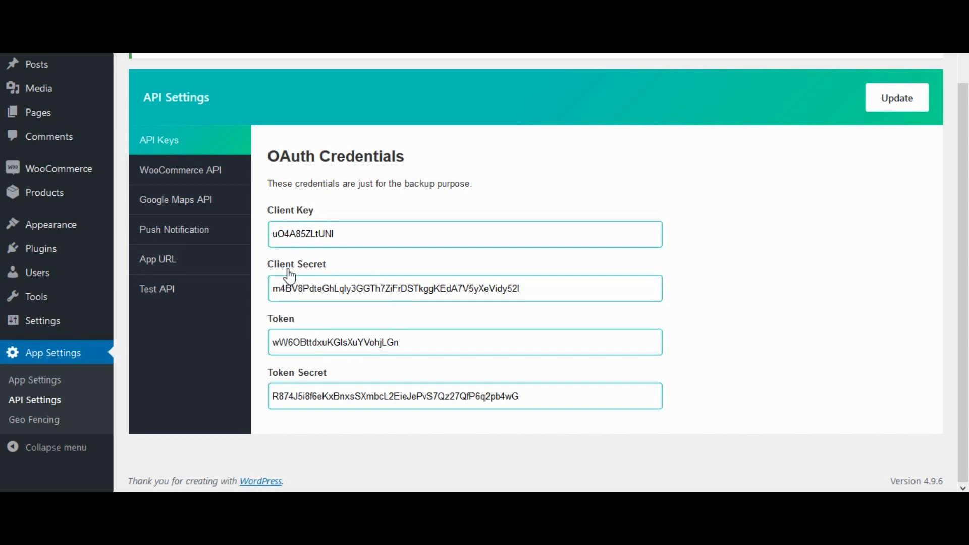
{"action": "mouse_move", "coordinate": [367, 397]}
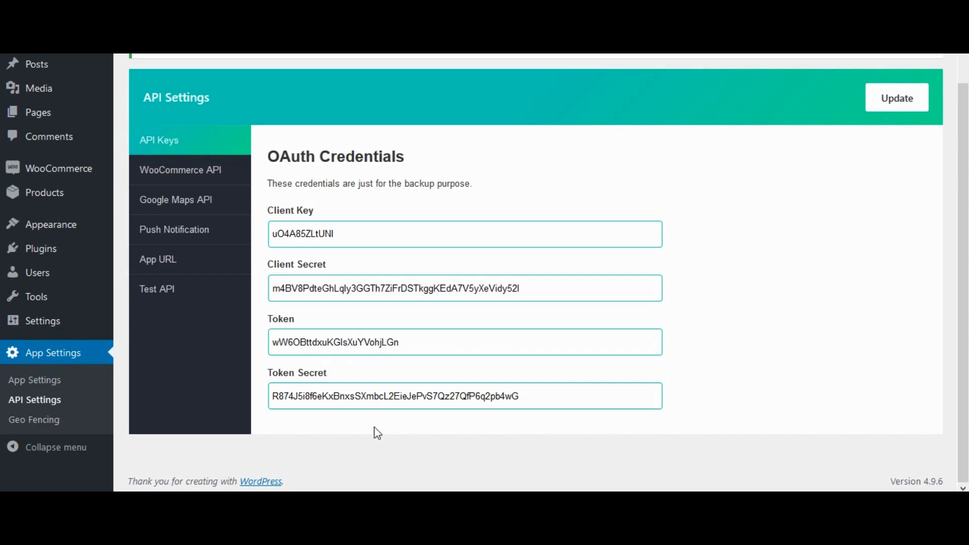
{"action": "mouse_move", "coordinate": [161, 179]}
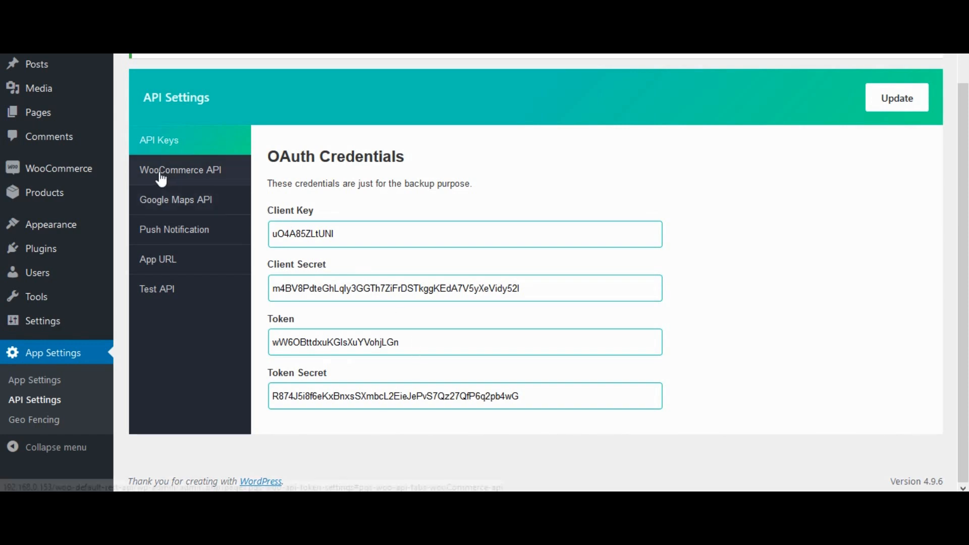
View the plugin's WooCommerce API section, then go to WooCommerce Settings on the Advanced tab.
{"action": "left_click", "coordinate": [178, 170]}
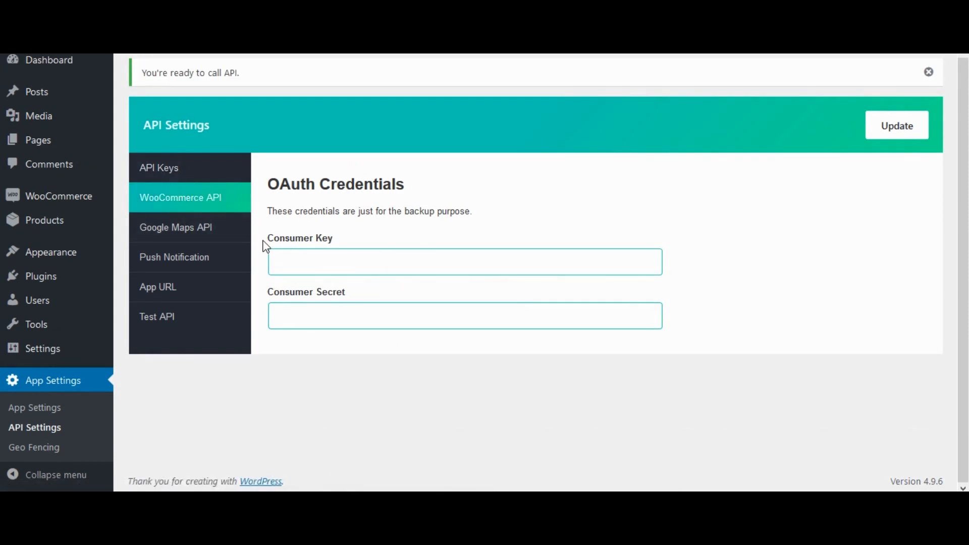
{"action": "mouse_move", "coordinate": [359, 299]}
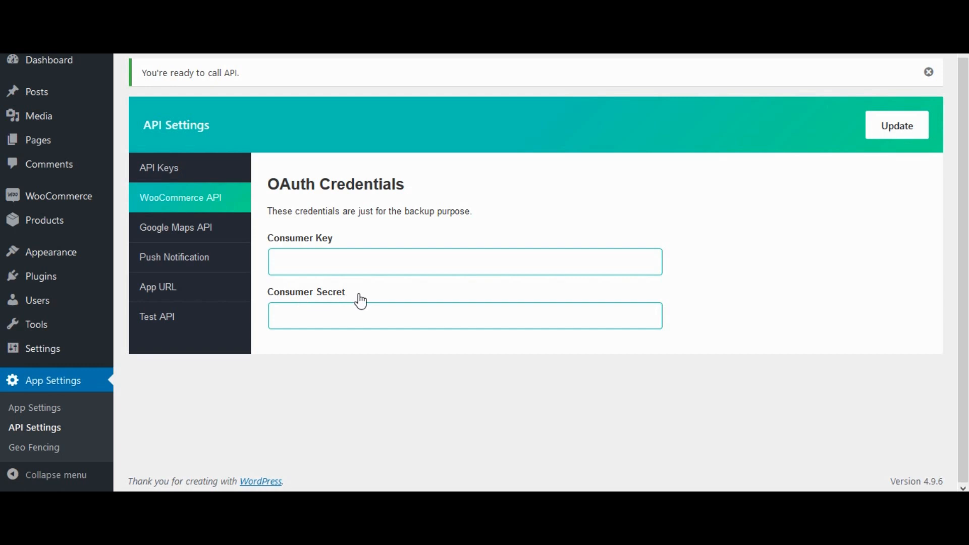
{"action": "mouse_move", "coordinate": [58, 195]}
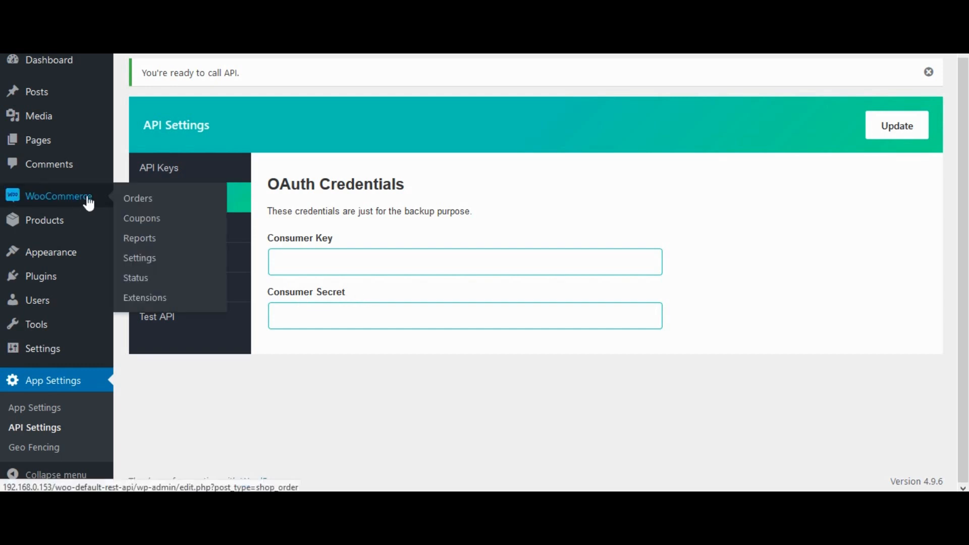
{"action": "right_click", "coordinate": [139, 258]}
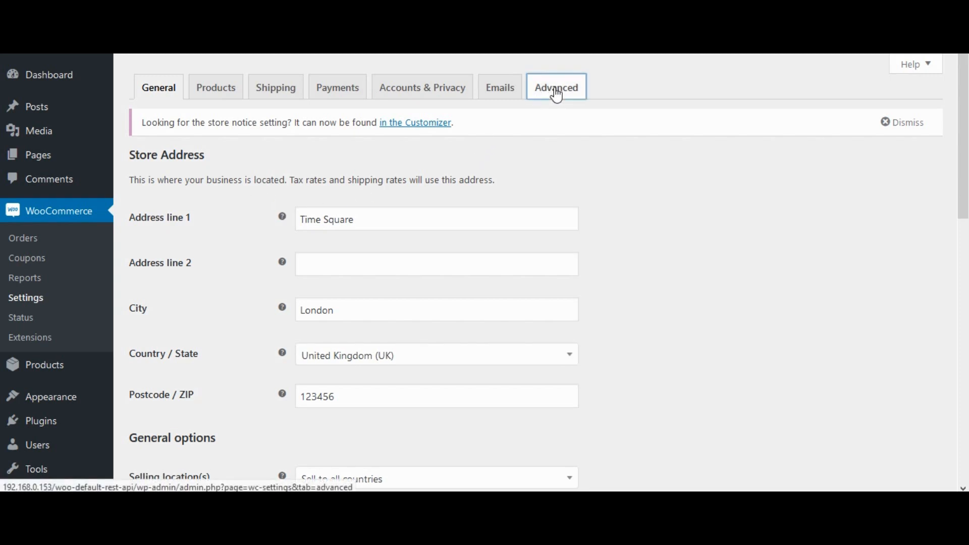
{"action": "left_click", "coordinate": [556, 87]}
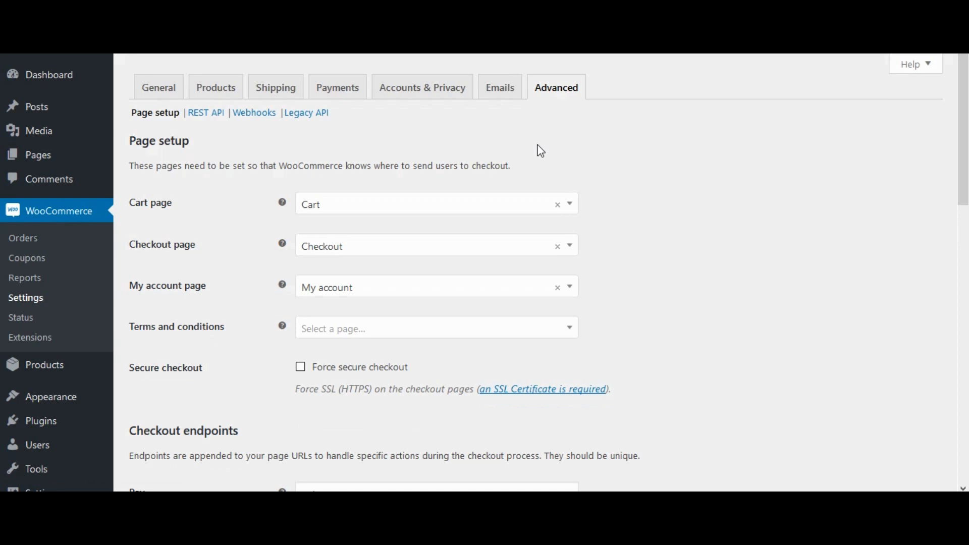
{"action": "mouse_move", "coordinate": [302, 122]}
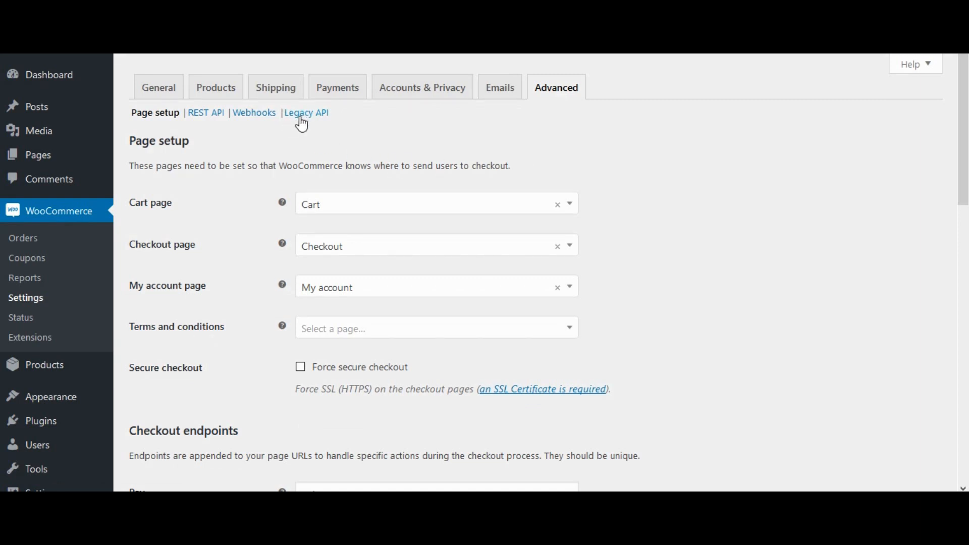
Confirm Legacy API is enabled, then show the REST API keys section and begin adding a key.
{"action": "left_click", "coordinate": [305, 113]}
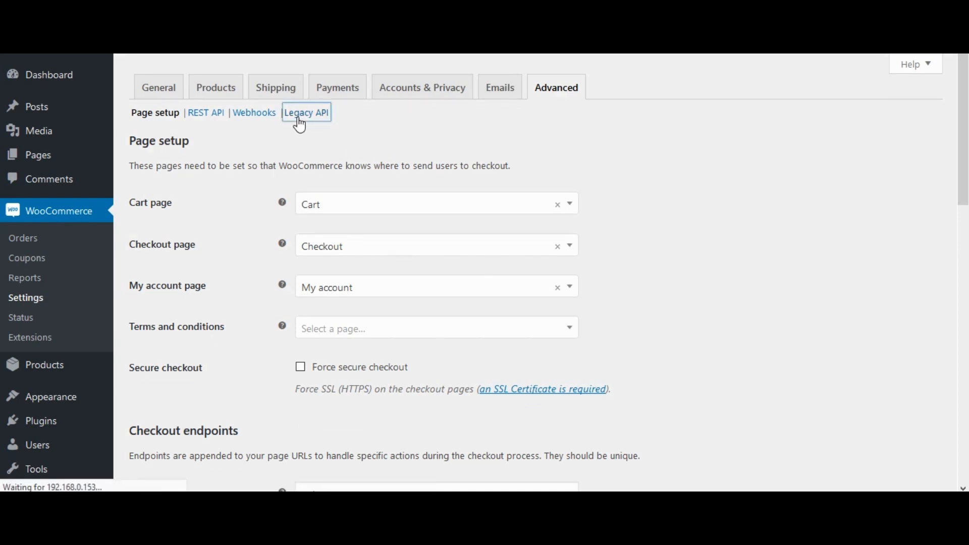
{"action": "left_click", "coordinate": [306, 113]}
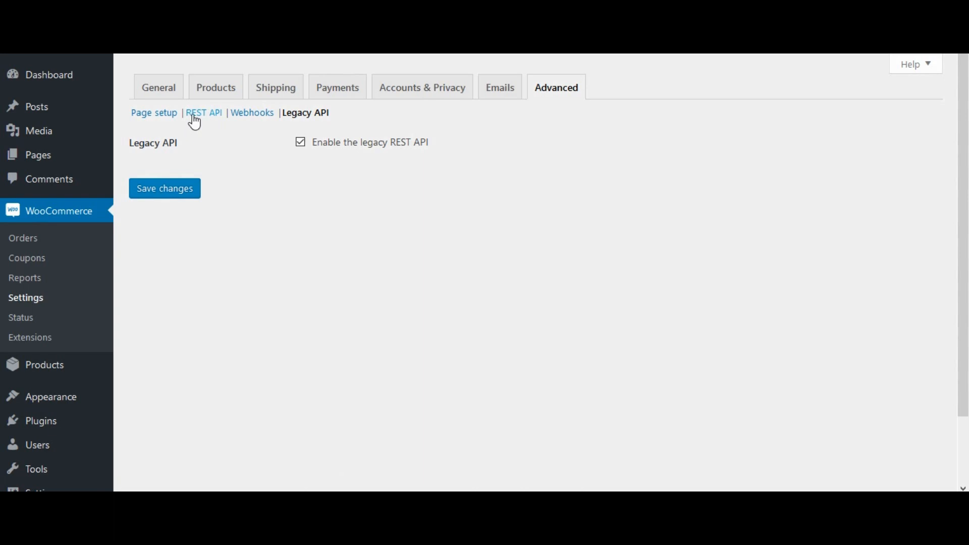
{"action": "left_click", "coordinate": [203, 113]}
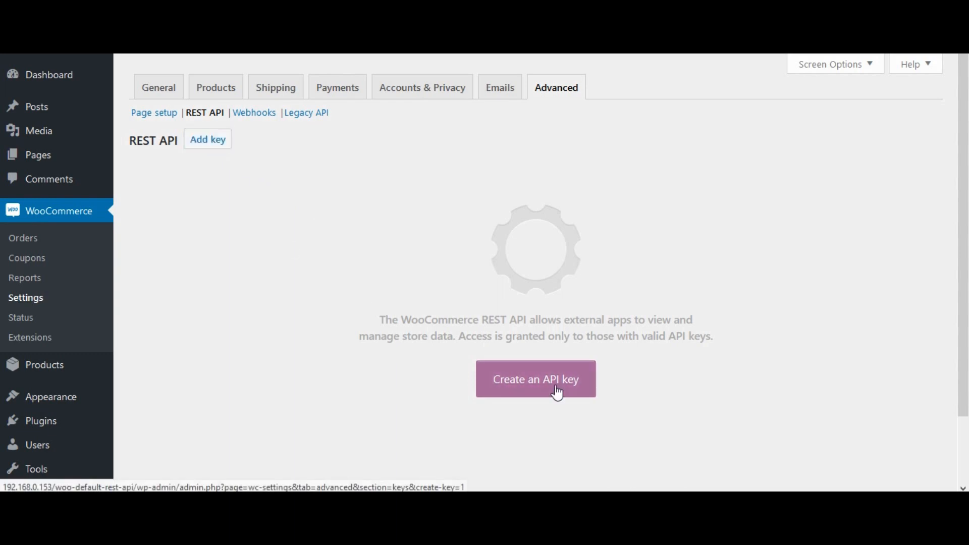
{"action": "left_click", "coordinate": [536, 379]}
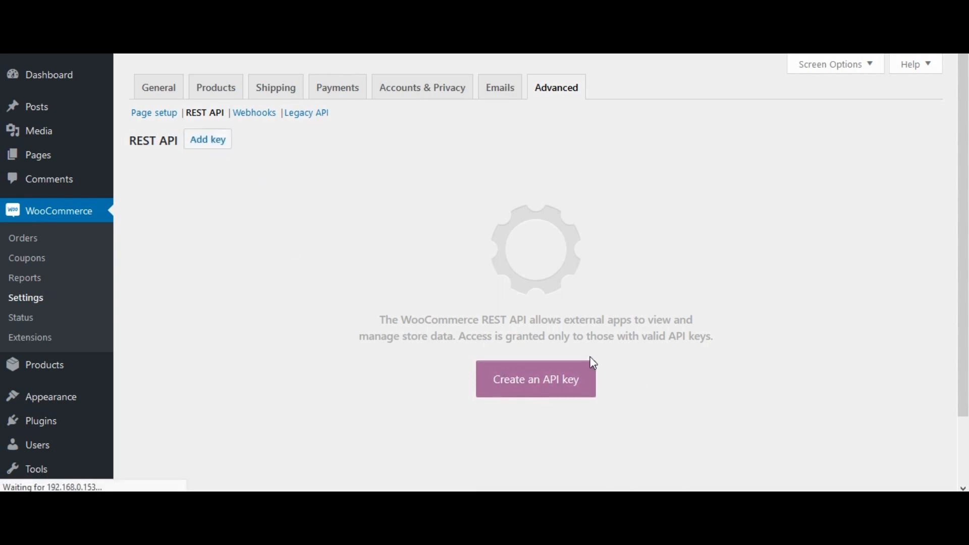
Create a WooCommerce API key described 'PGS Woo API' with Read/Write permissions and generate it.
{"action": "left_click", "coordinate": [535, 378]}
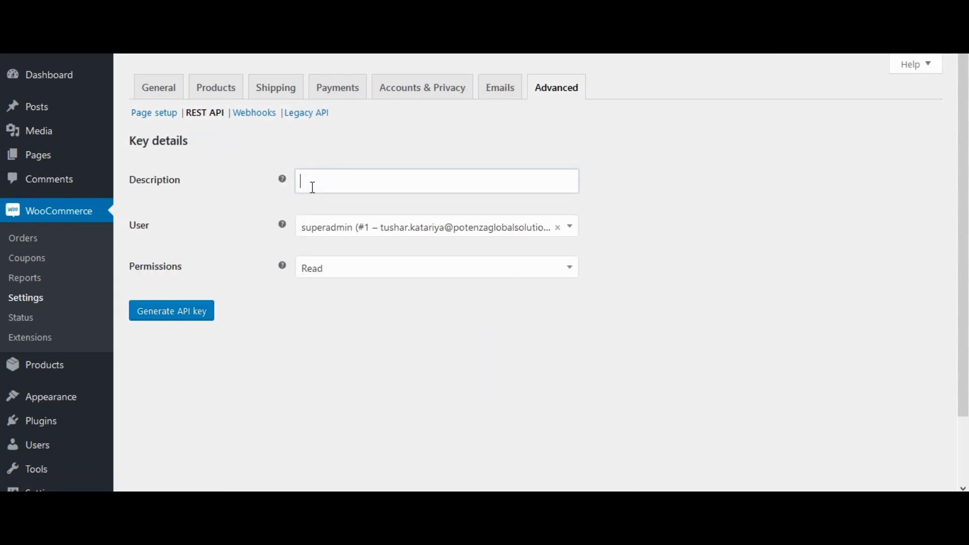
{"action": "left_click", "coordinate": [437, 180]}
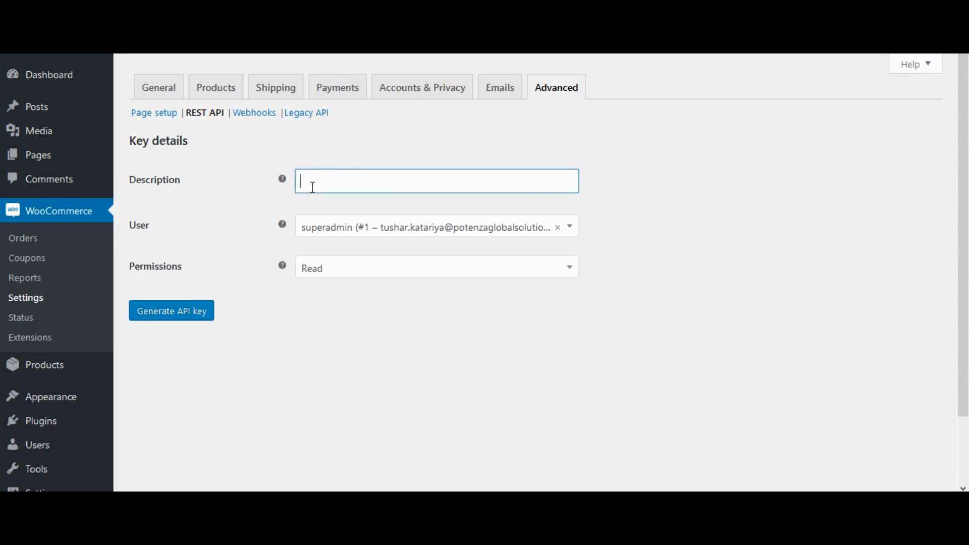
{"action": "type", "text": "PG"}
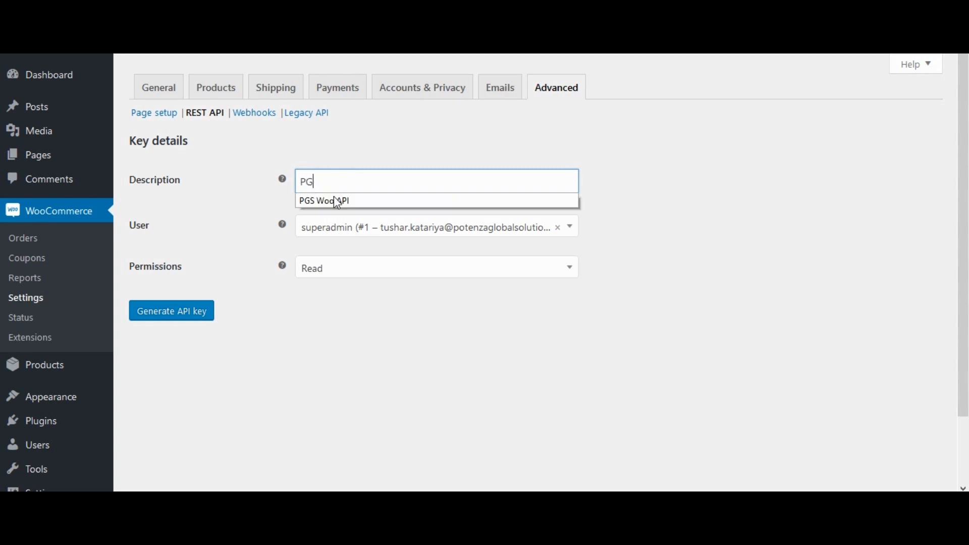
{"action": "left_click", "coordinate": [436, 268]}
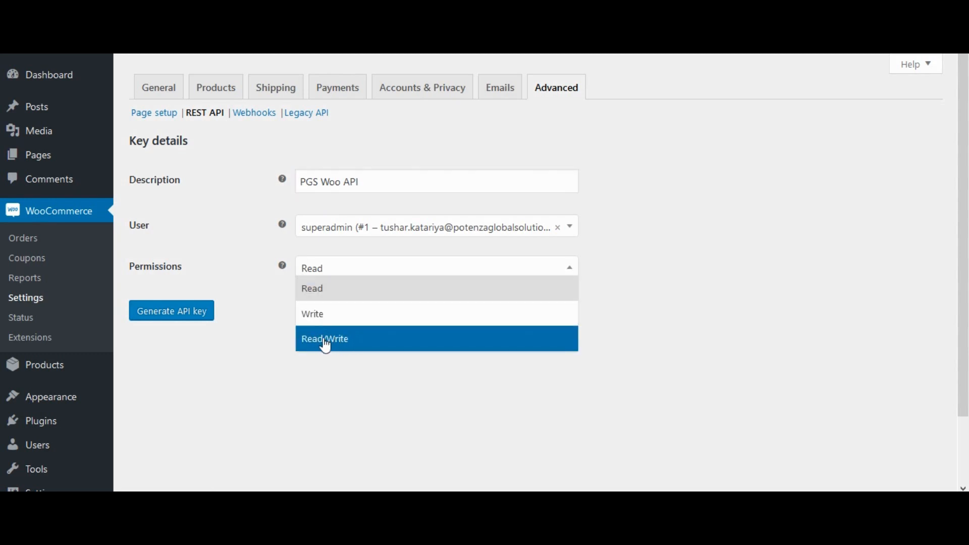
{"action": "left_click", "coordinate": [324, 339]}
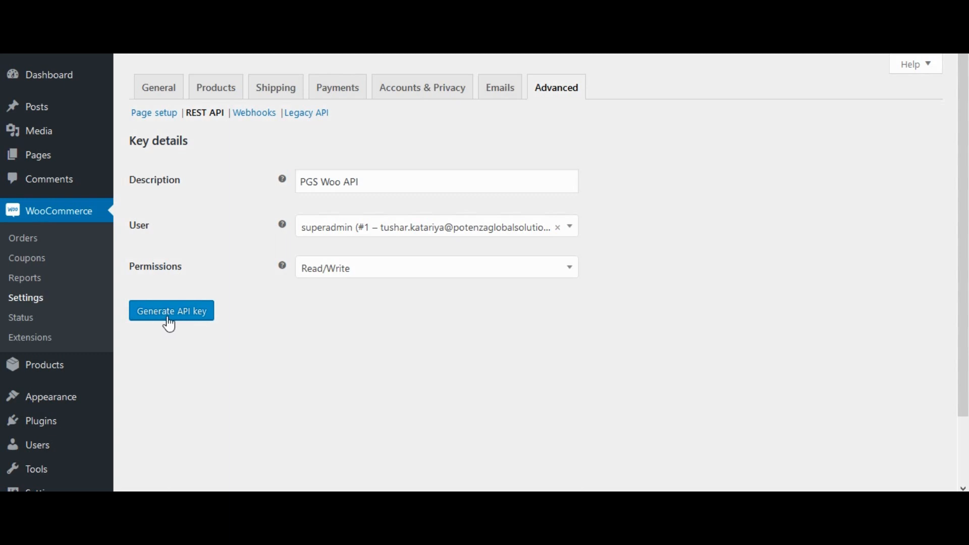
{"action": "left_click", "coordinate": [171, 311]}
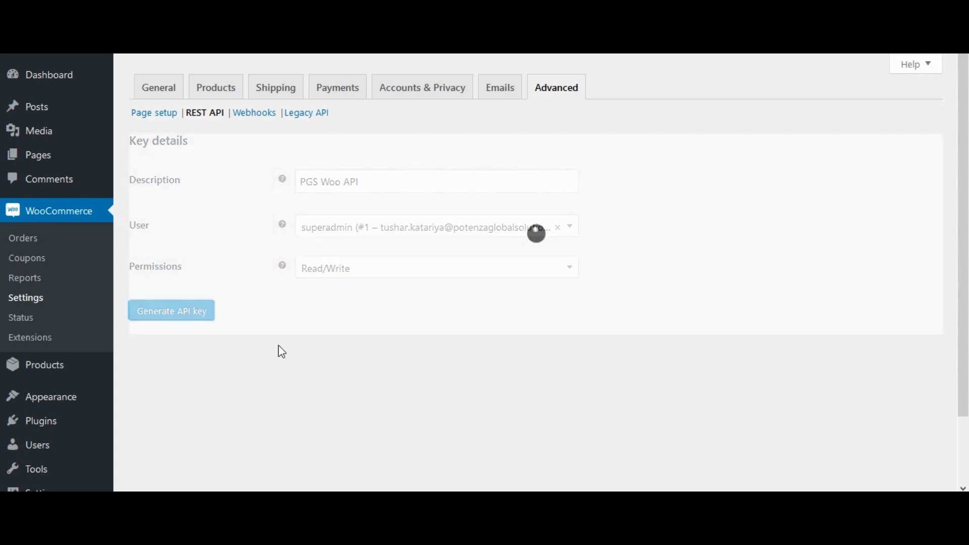
{"action": "left_click", "coordinate": [171, 311]}
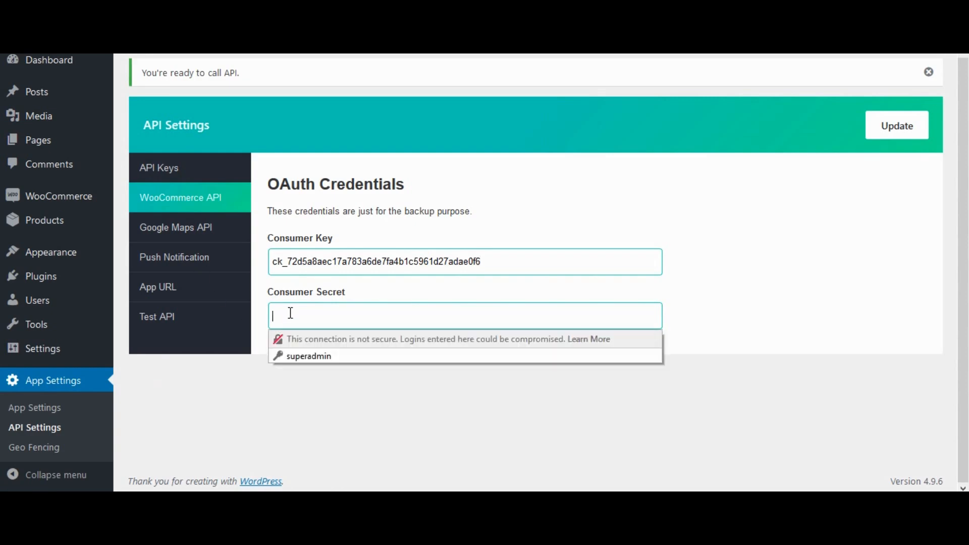
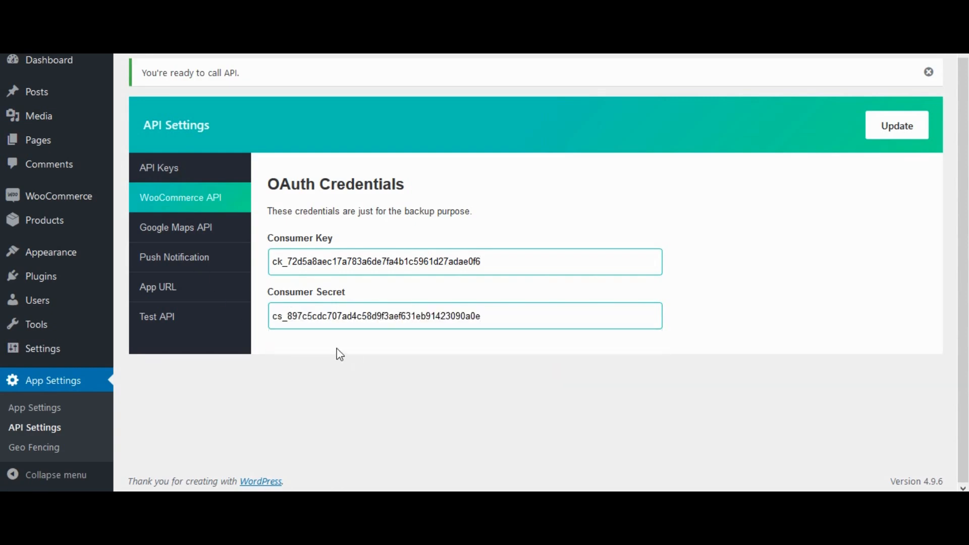
{"action": "mouse_move", "coordinate": [894, 146]}
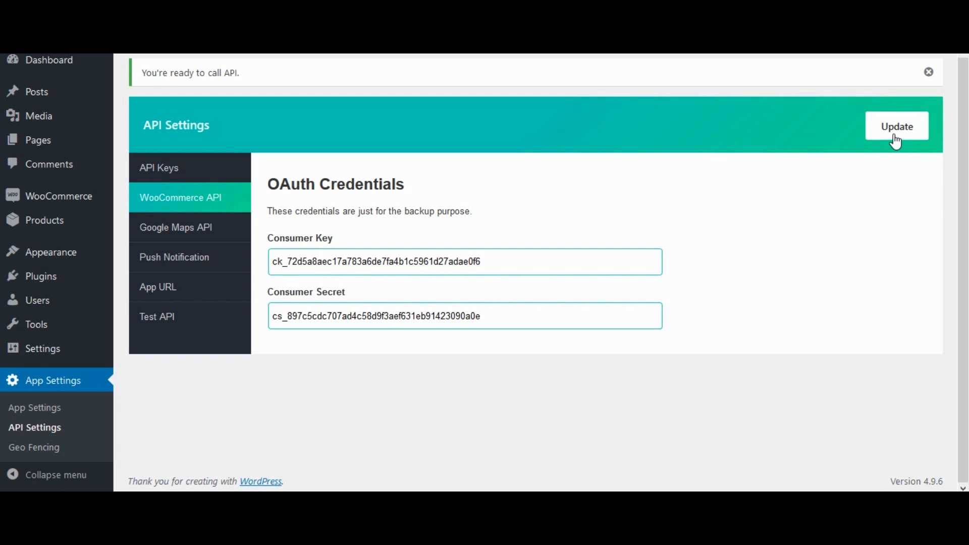
{"action": "left_click", "coordinate": [896, 127]}
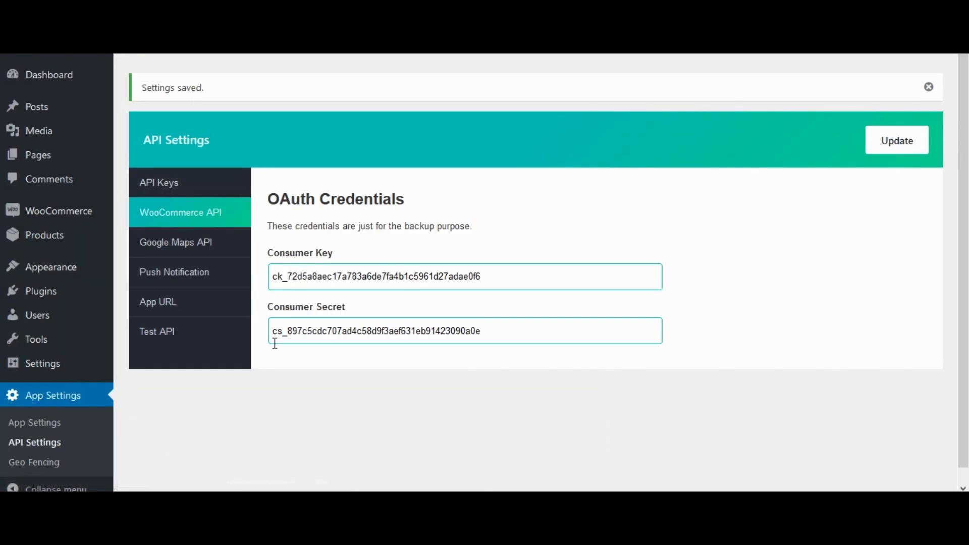
{"action": "left_click", "coordinate": [159, 182]}
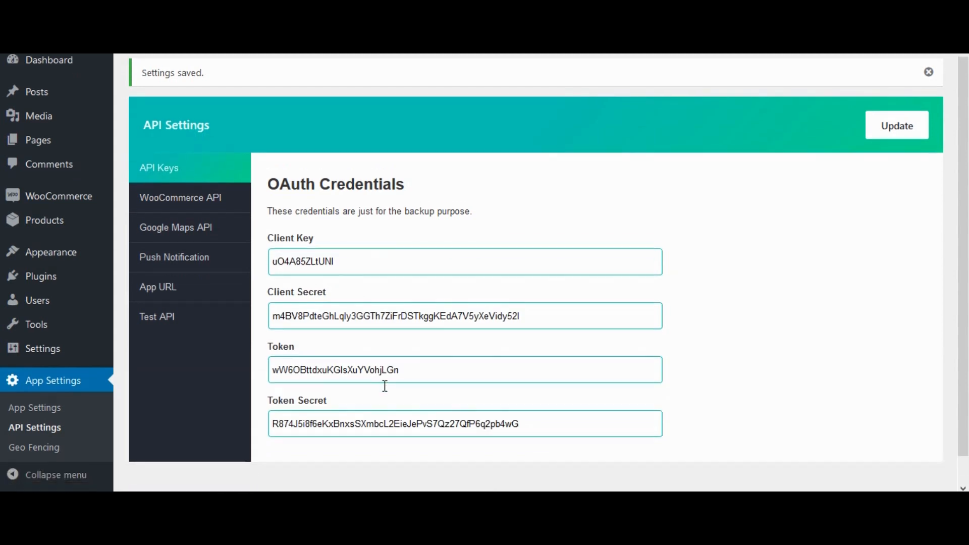
{"action": "left_click", "coordinate": [179, 198]}
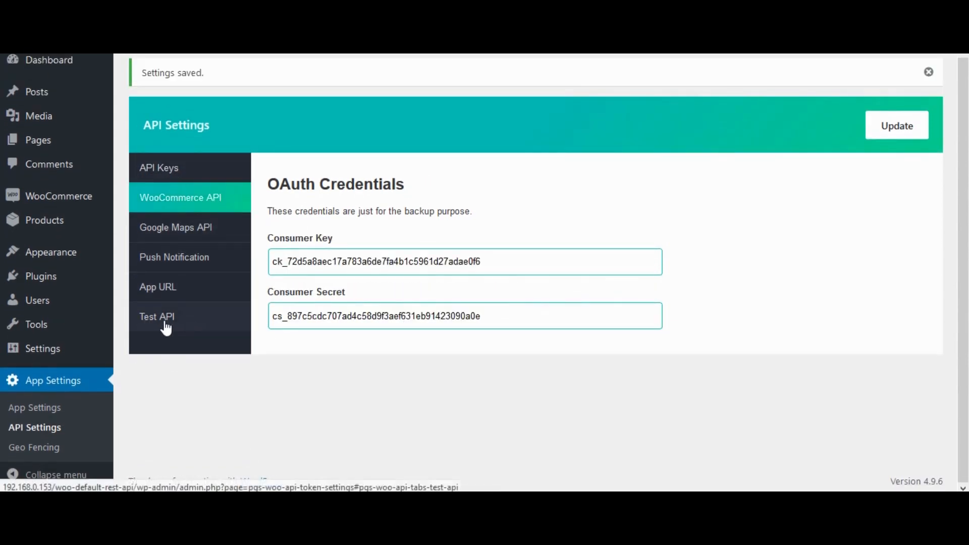
Run the Test API check, getting the result 'PGS Woo Api working fine'.
{"action": "left_click", "coordinate": [157, 316]}
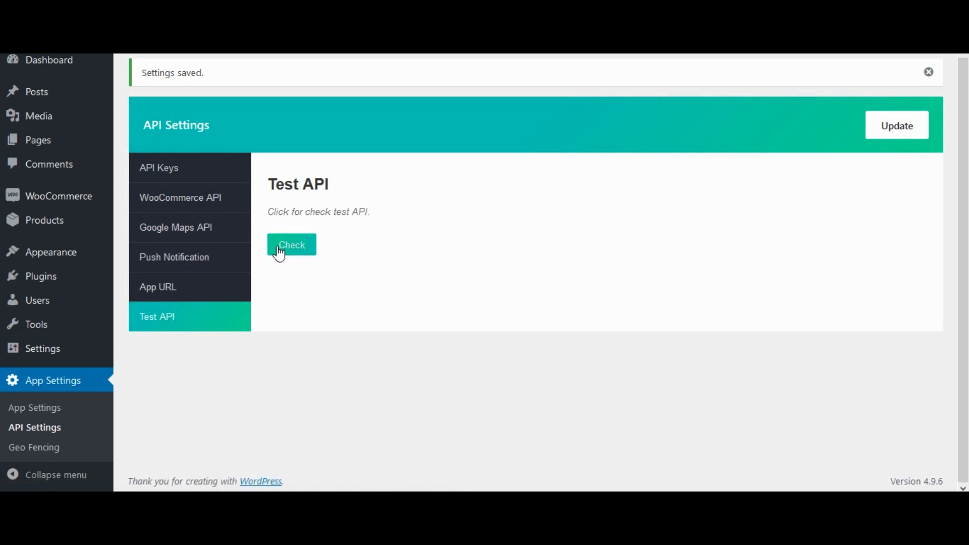
{"action": "left_click", "coordinate": [290, 244]}
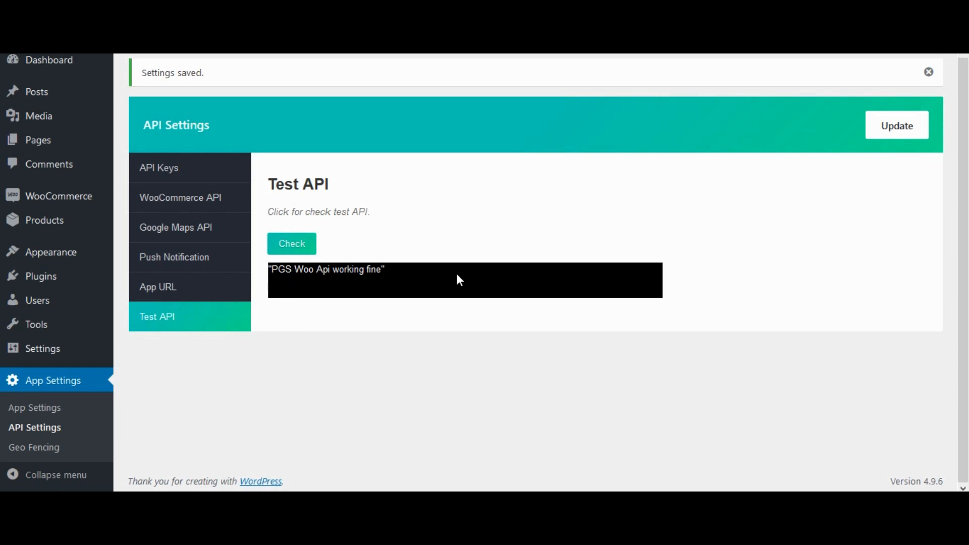
{"action": "mouse_move", "coordinate": [515, 233]}
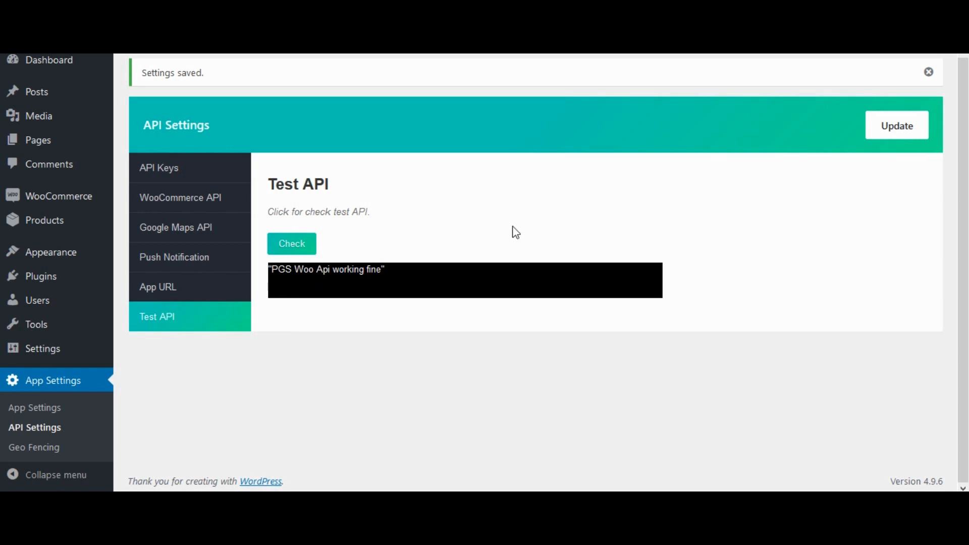
{"action": "left_click", "coordinate": [158, 167]}
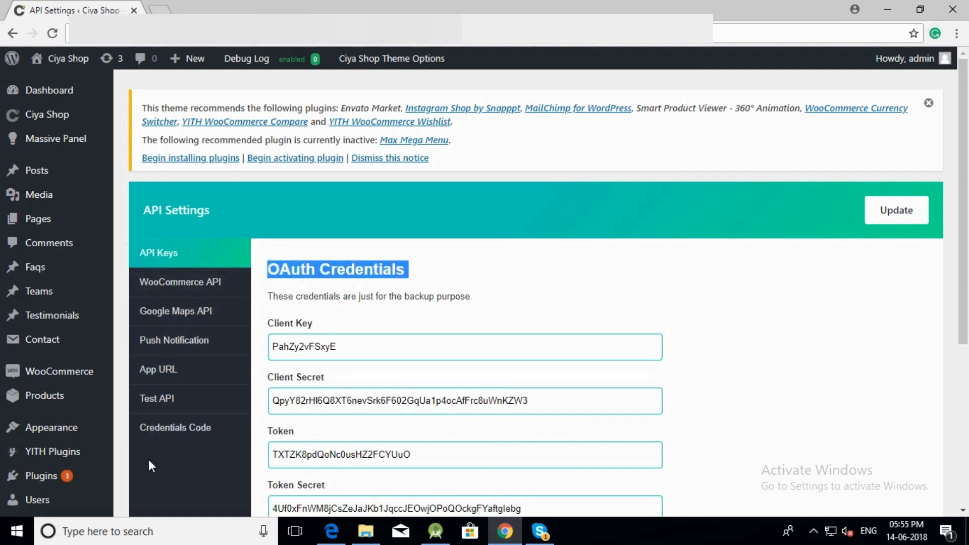
Generate the Android credentials code in Credentials Code, copy it and switch to Android Studio.
{"action": "left_click", "coordinate": [176, 428]}
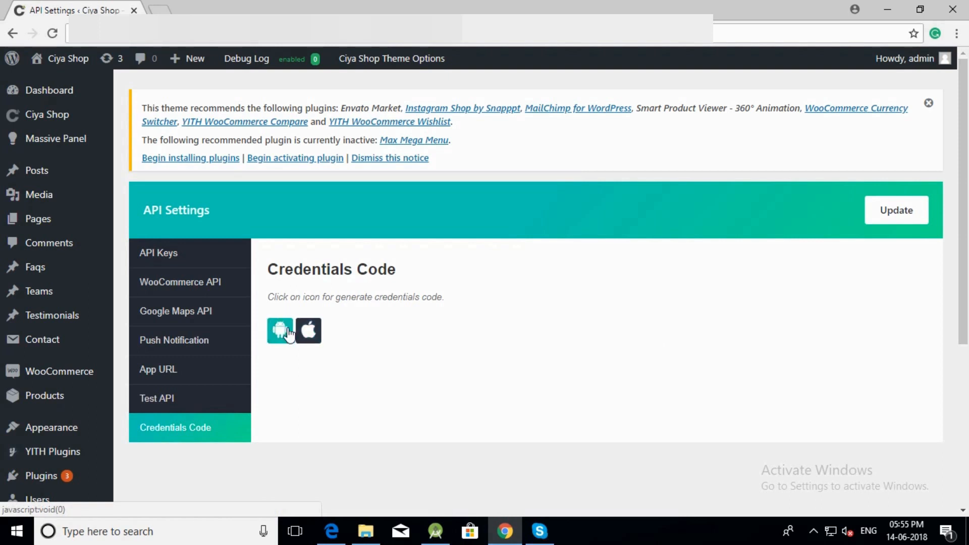
{"action": "left_click", "coordinate": [280, 330]}
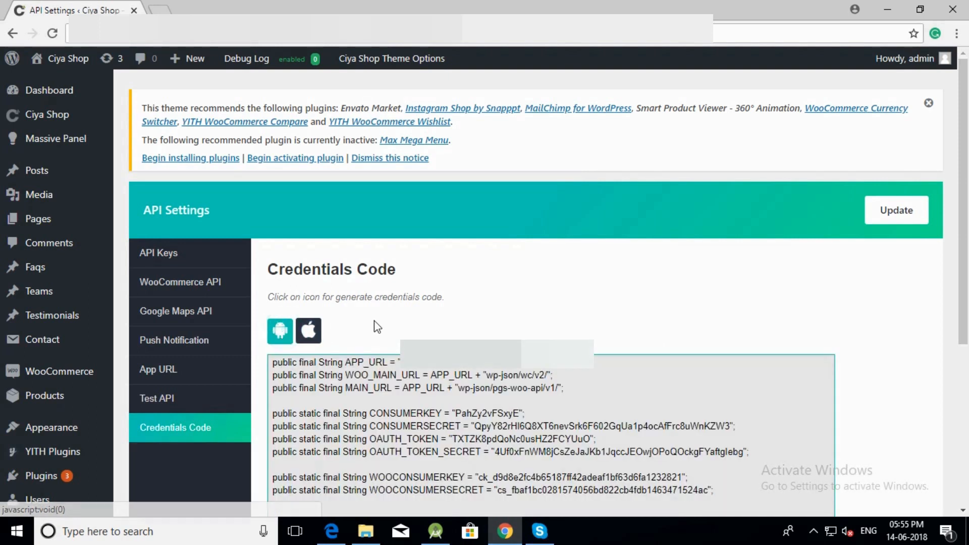
{"action": "scroll", "scroll_direction": "down", "scroll_amount": 3}
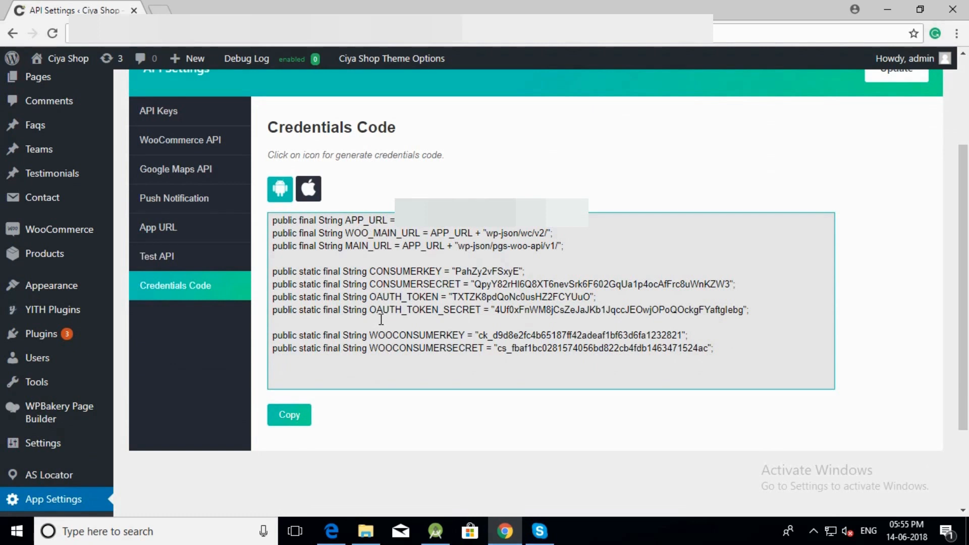
{"action": "mouse_move", "coordinate": [324, 404]}
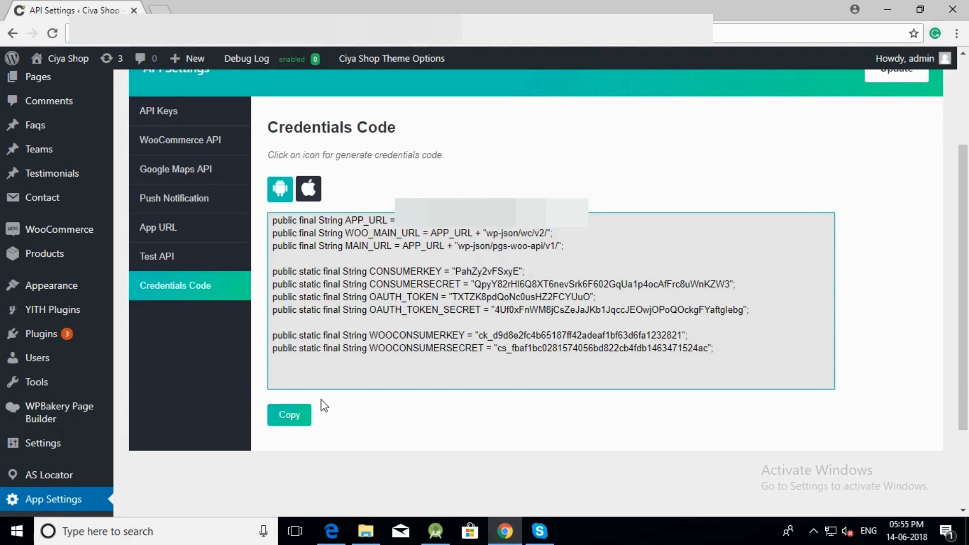
{"action": "left_click", "coordinate": [288, 415]}
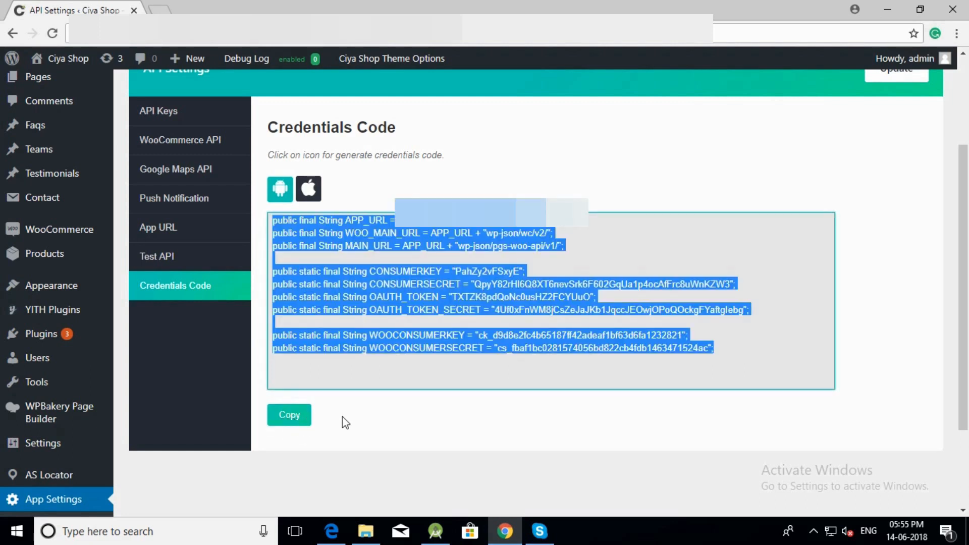
{"action": "left_click", "coordinate": [435, 531]}
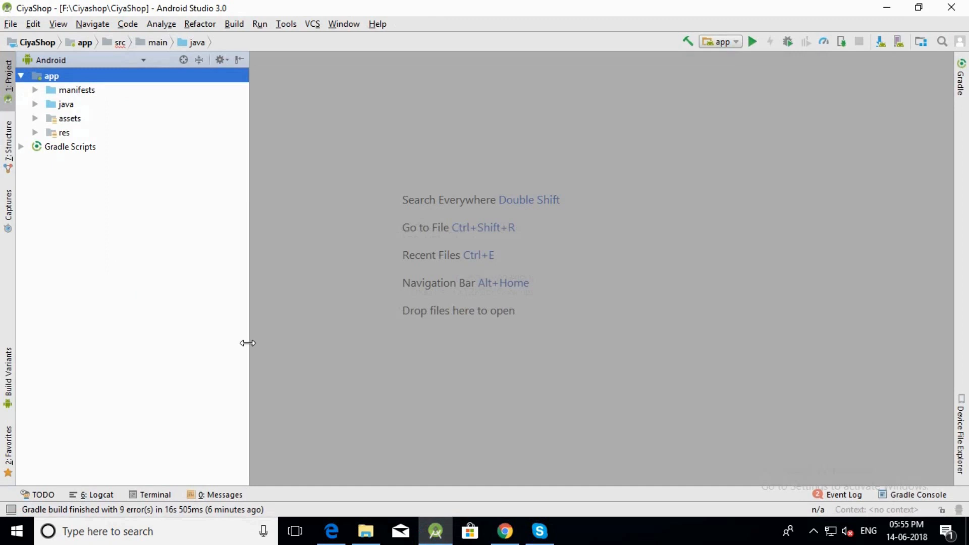
Locate URLS.java under com.potenza.ciyashop.utils and paste the credentials code over the old constants.
{"action": "left_click", "coordinate": [36, 104]}
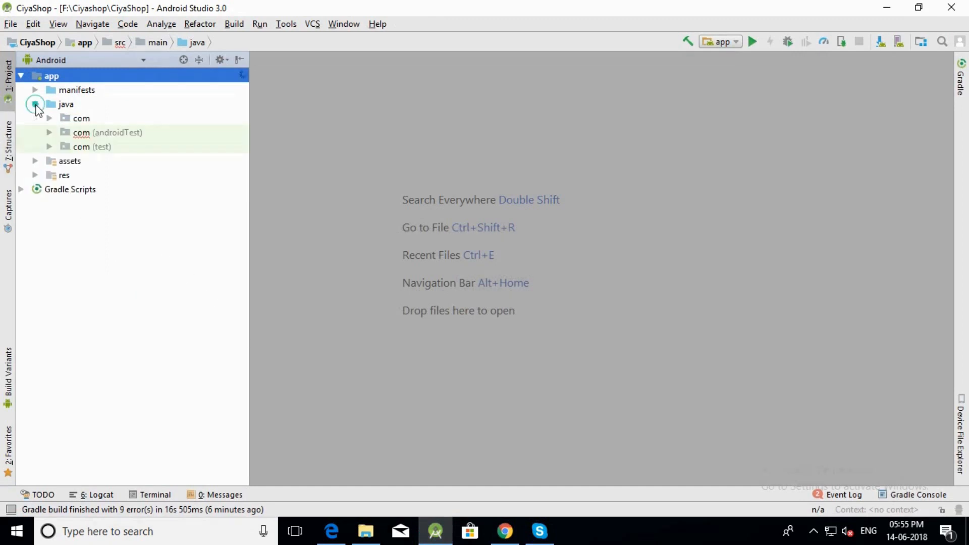
{"action": "left_click", "coordinate": [51, 119]}
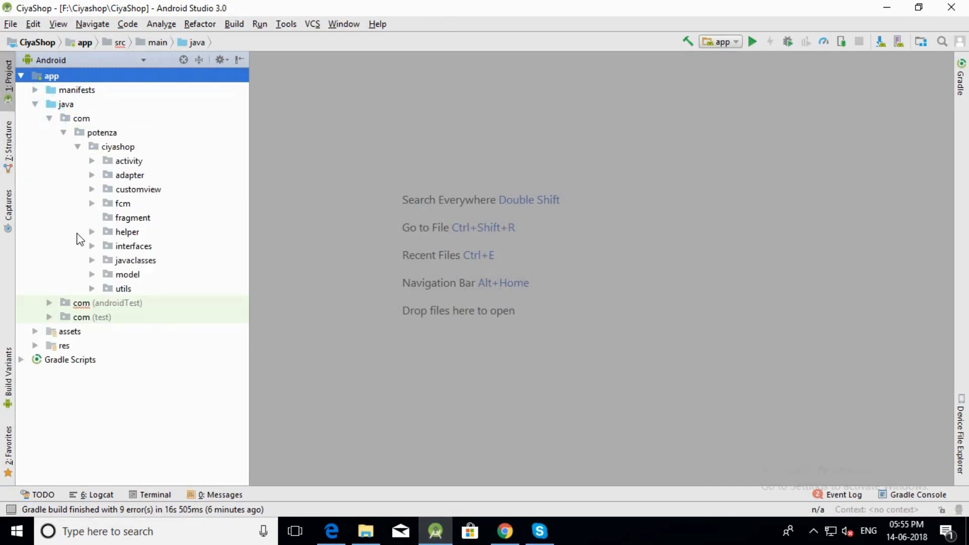
{"action": "left_click", "coordinate": [121, 289]}
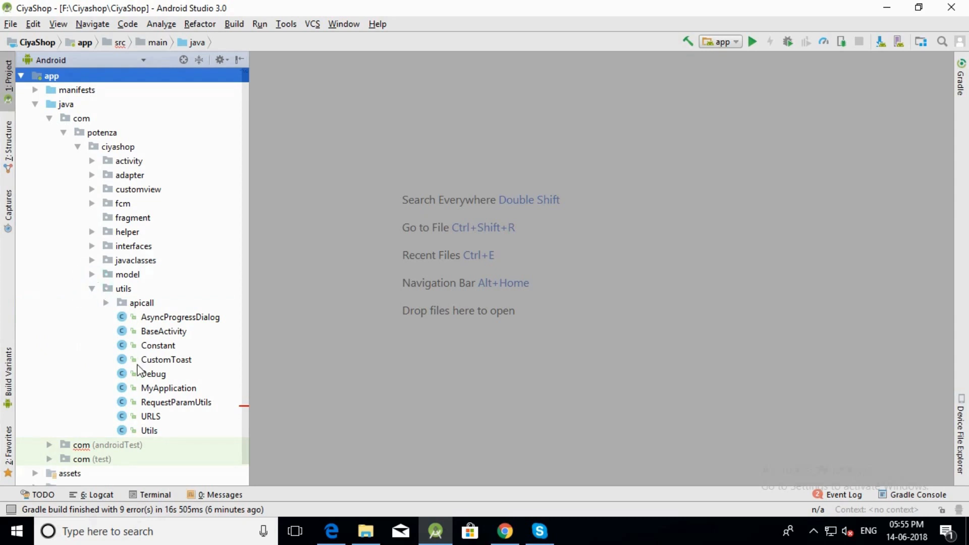
{"action": "left_click", "coordinate": [146, 416]}
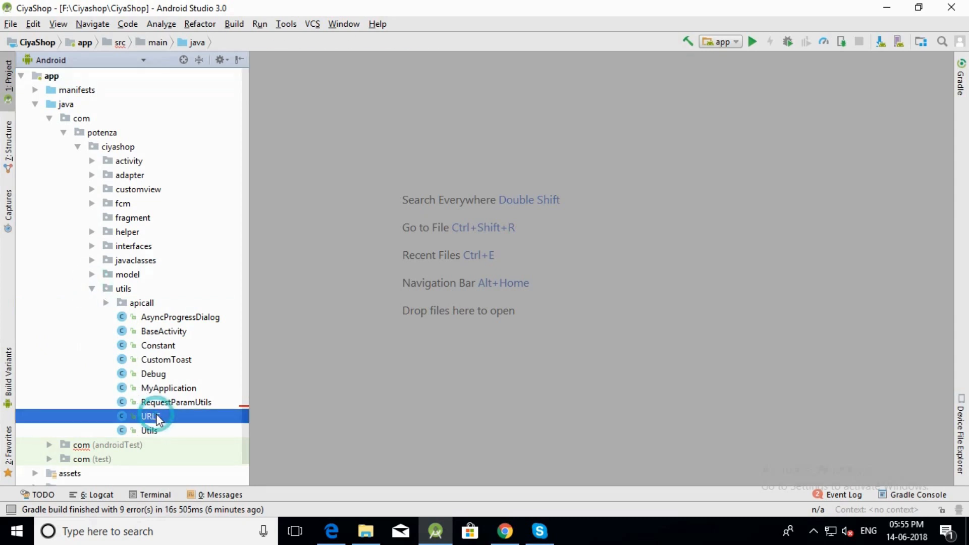
{"action": "double_click", "coordinate": [148, 416]}
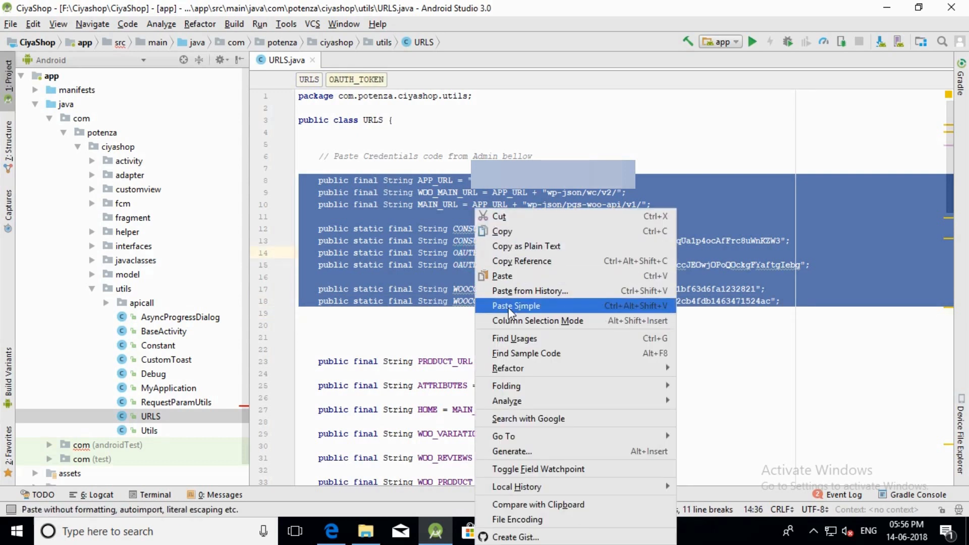
{"action": "left_click", "coordinate": [516, 306]}
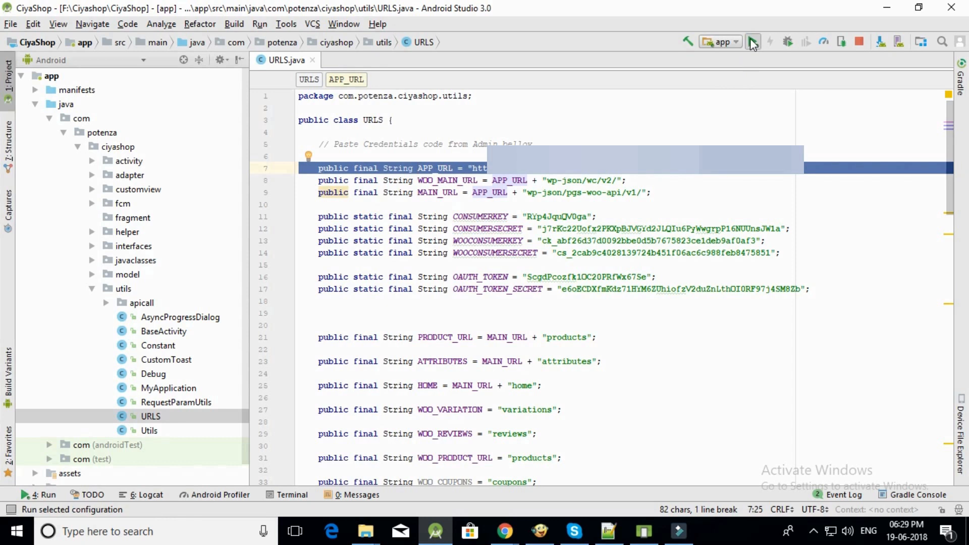
Run the app on the Nexus 5X API 26 emulator.
{"action": "left_click", "coordinate": [752, 42]}
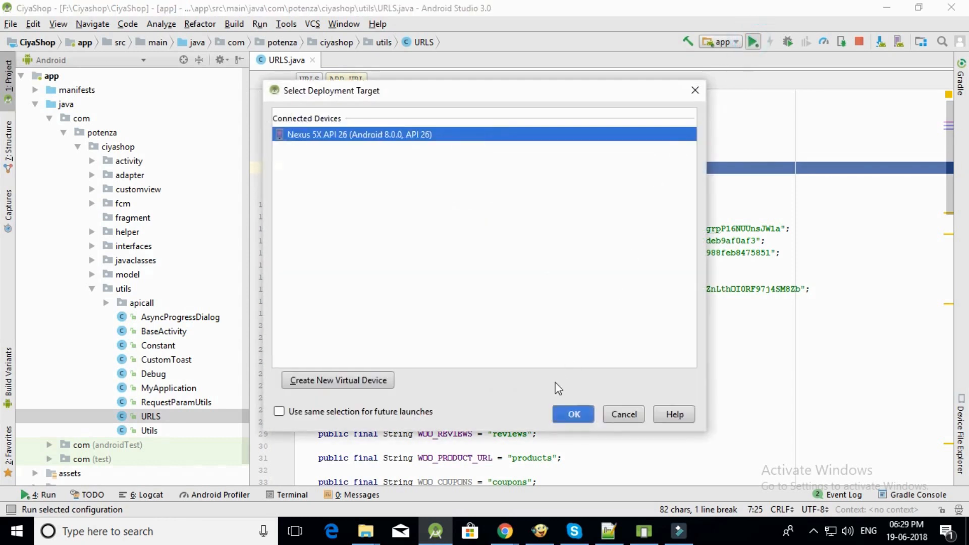
{"action": "left_click", "coordinate": [573, 413]}
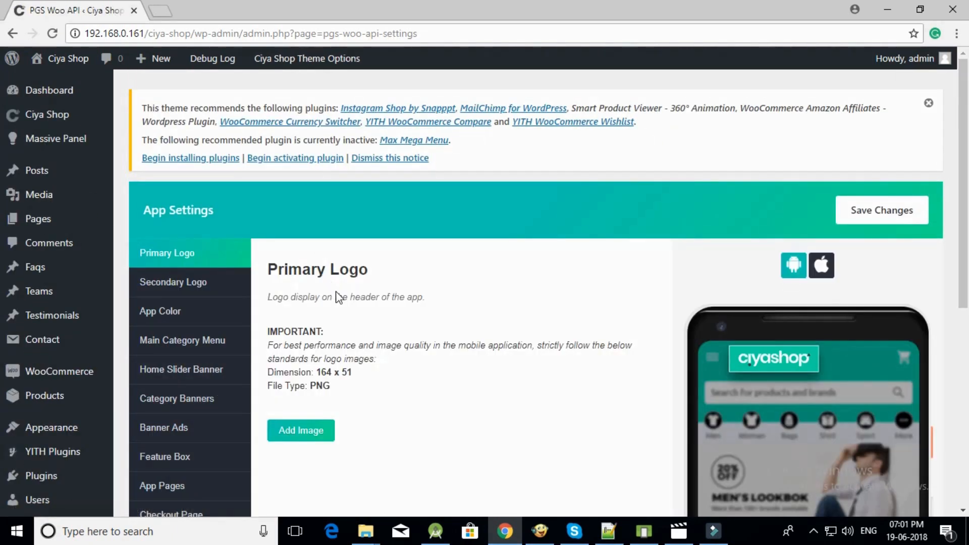
Scroll the App Settings section list from Primary Logo down to Contact Info.
{"action": "scroll", "scroll_direction": "down", "scroll_amount": 3}
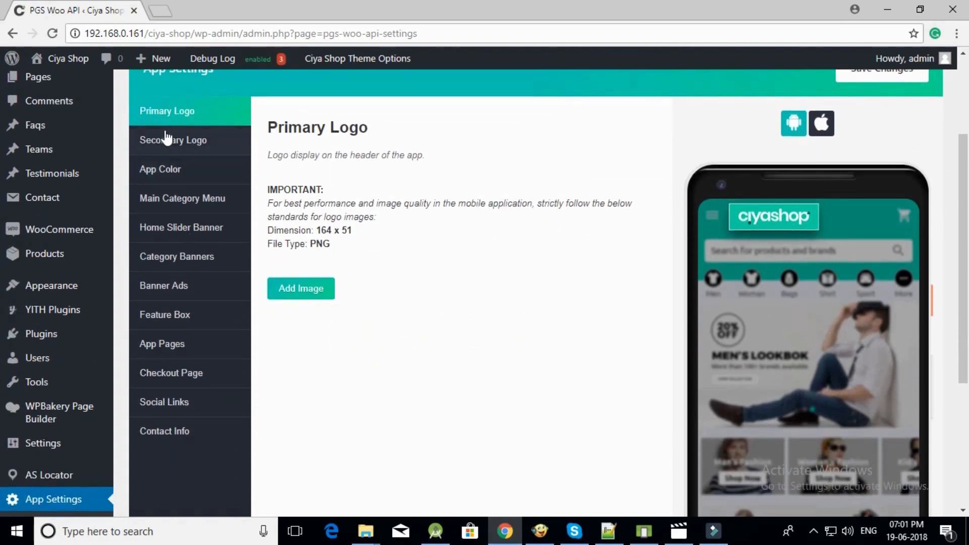